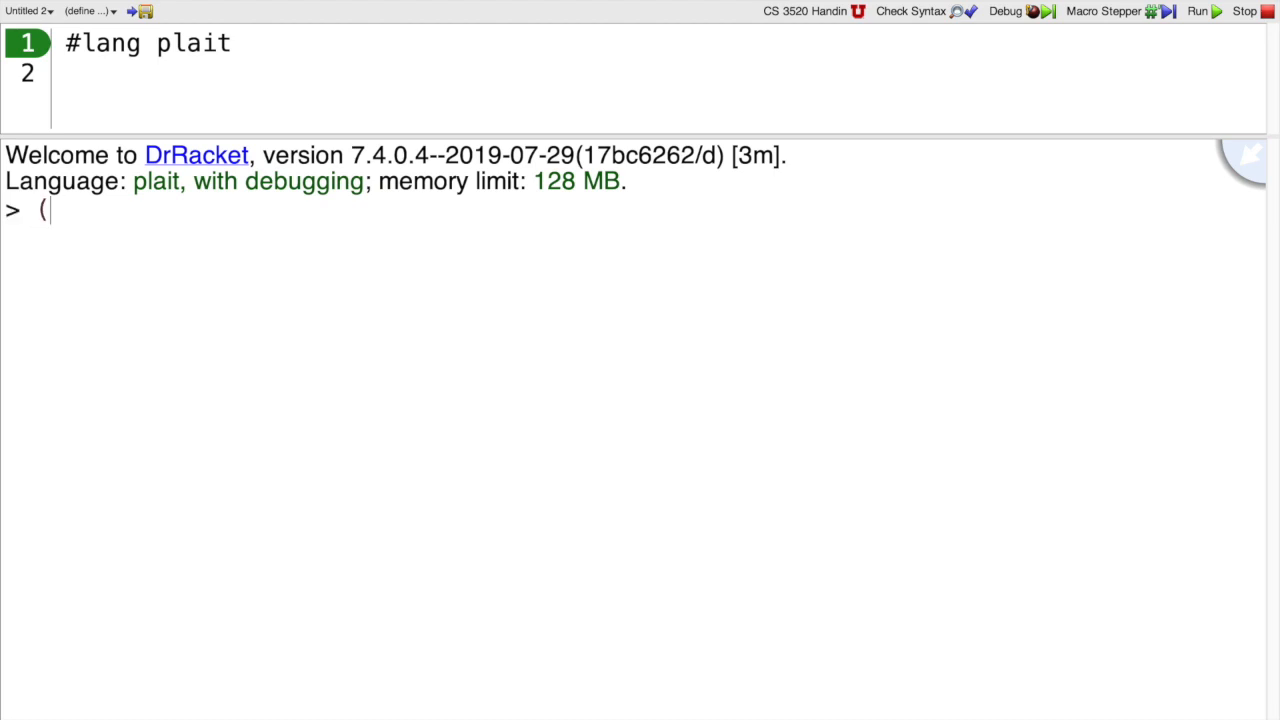
# Evaluate (list 1 2 3) and (first '(1 2 3)), returning '(1 2 3) and 1
pyautogui.write('list 1 2 3')
pyautogui.press('Return')
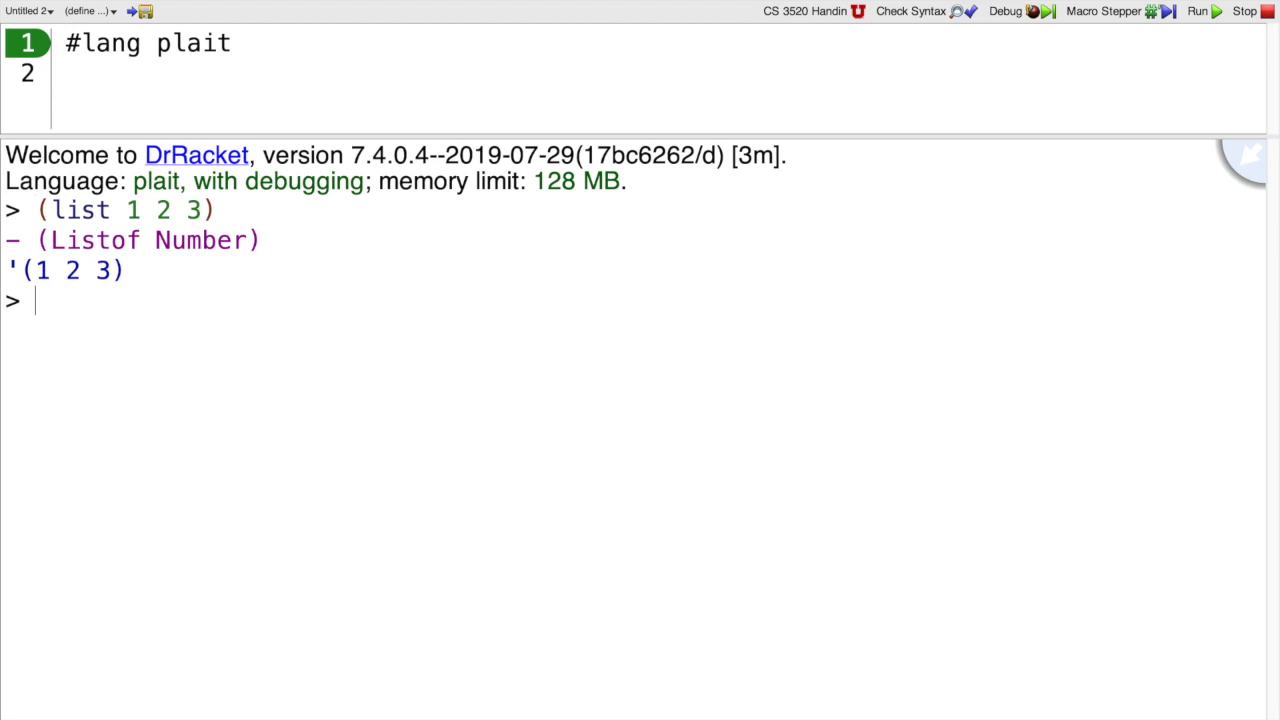
pyautogui.write("(first '")
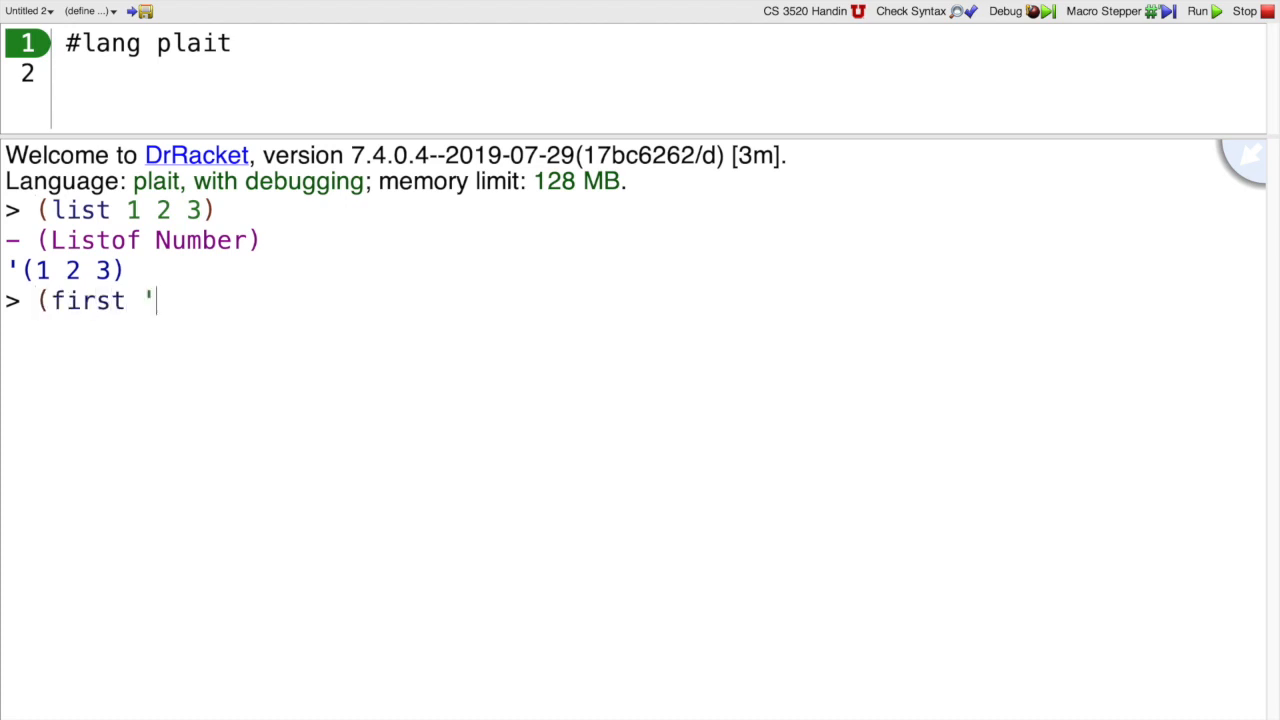
pyautogui.write('(1 2 3))')
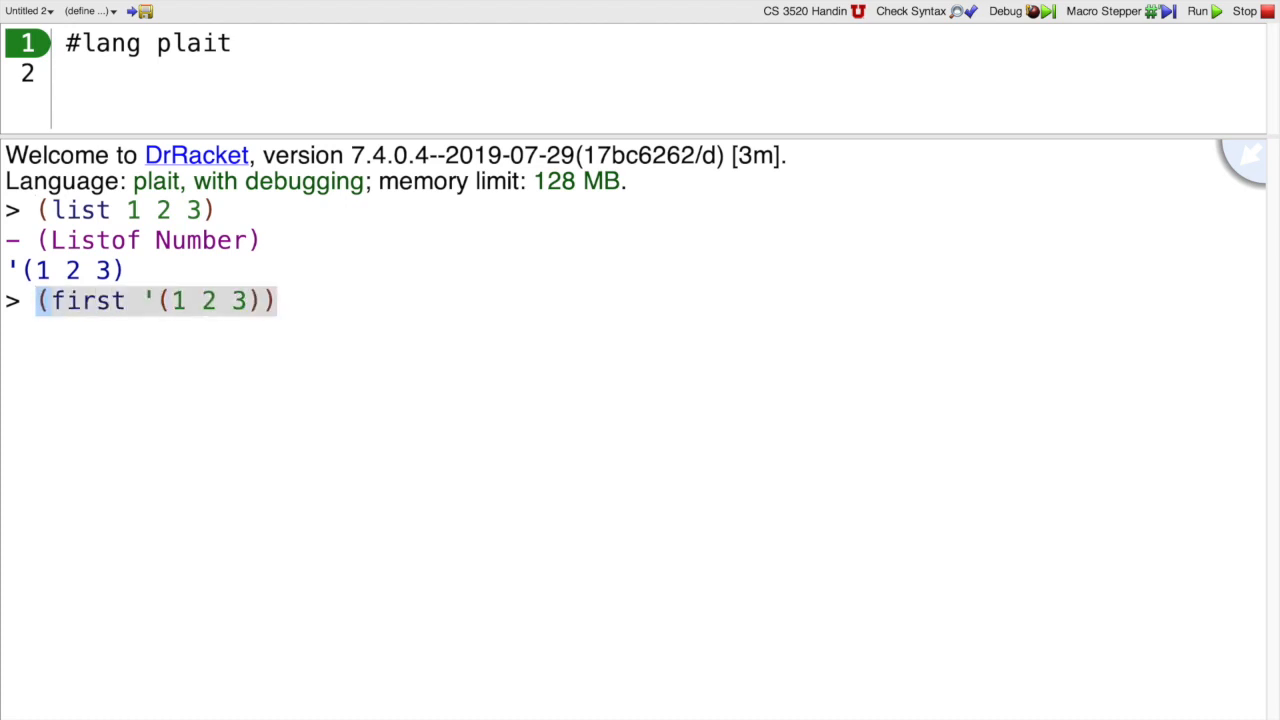
pyautogui.press('Return')
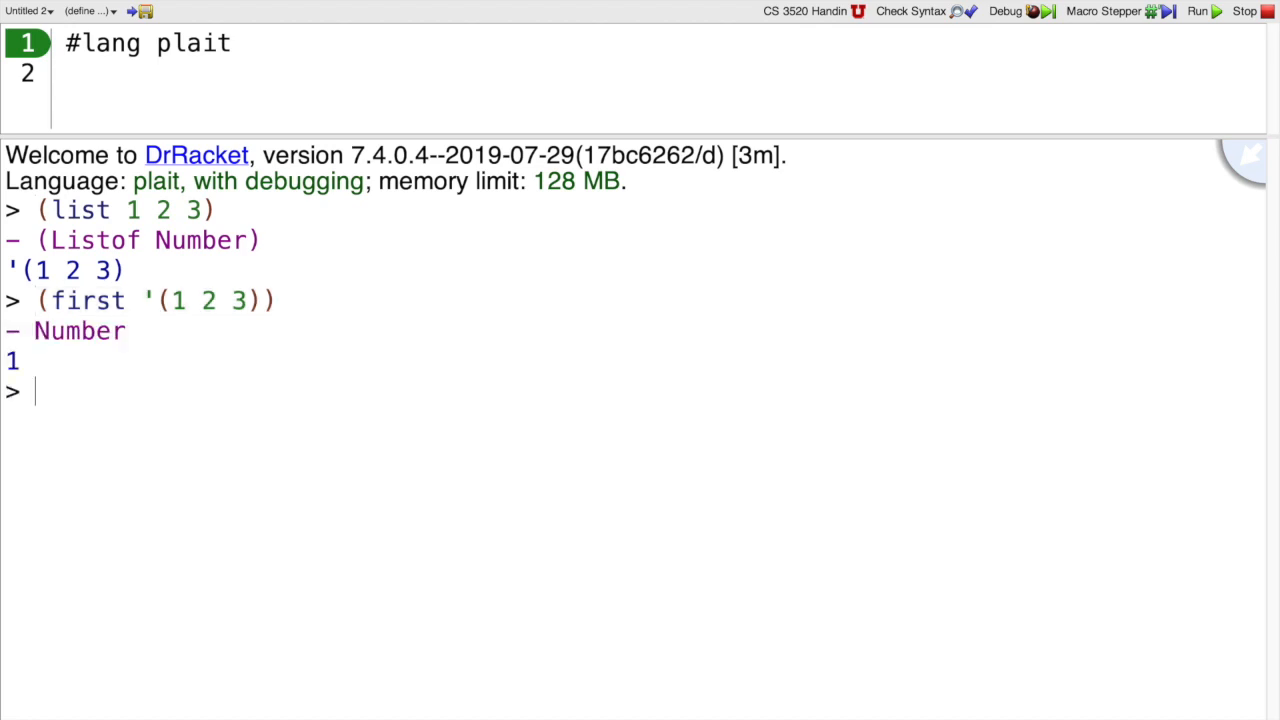
# Evaluate first and second of '("apple" "banana"), returning "apple" and "banana"
pyautogui.write("(first '(")
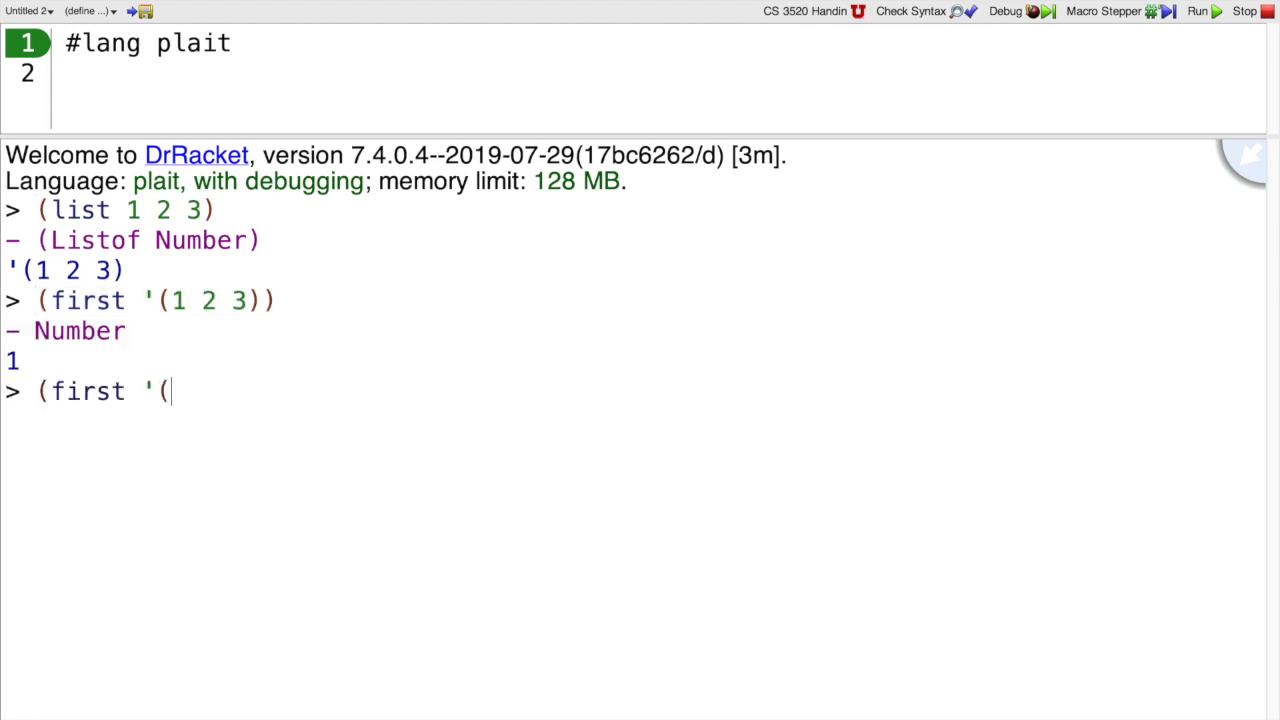
pyautogui.write('"apple" "banana')
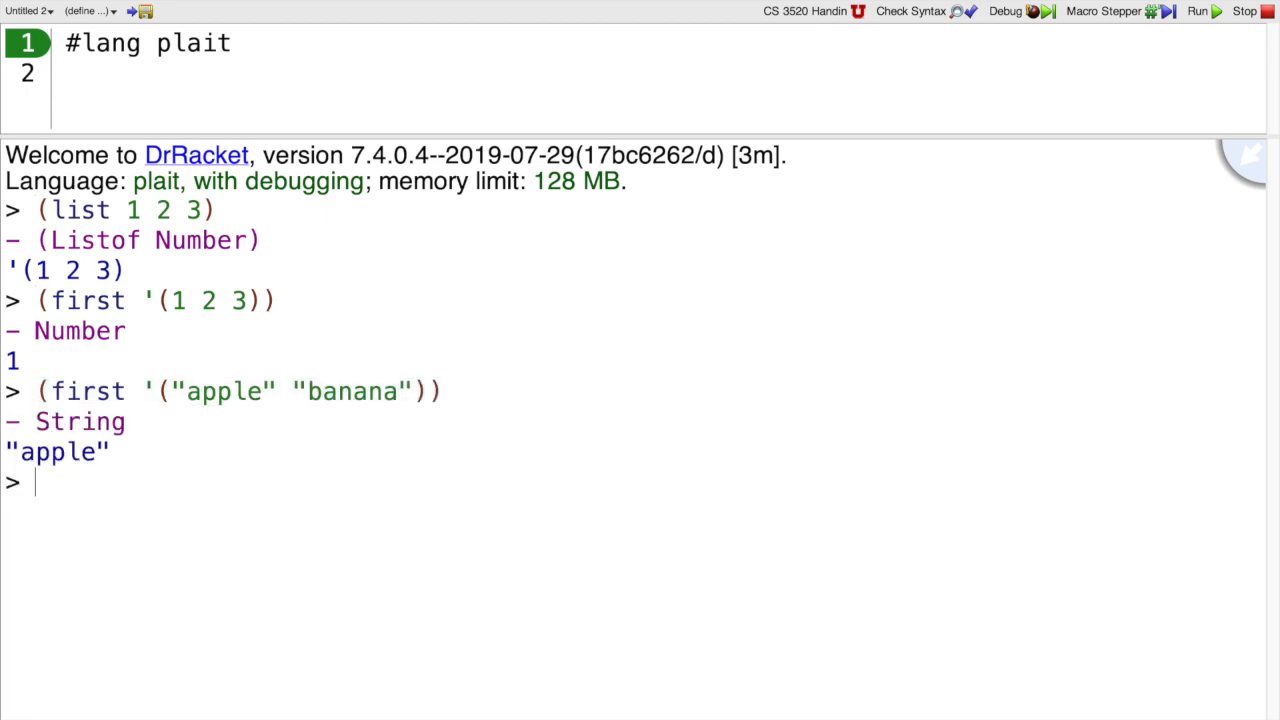
pyautogui.write('(se \'("apple" "banana"))')
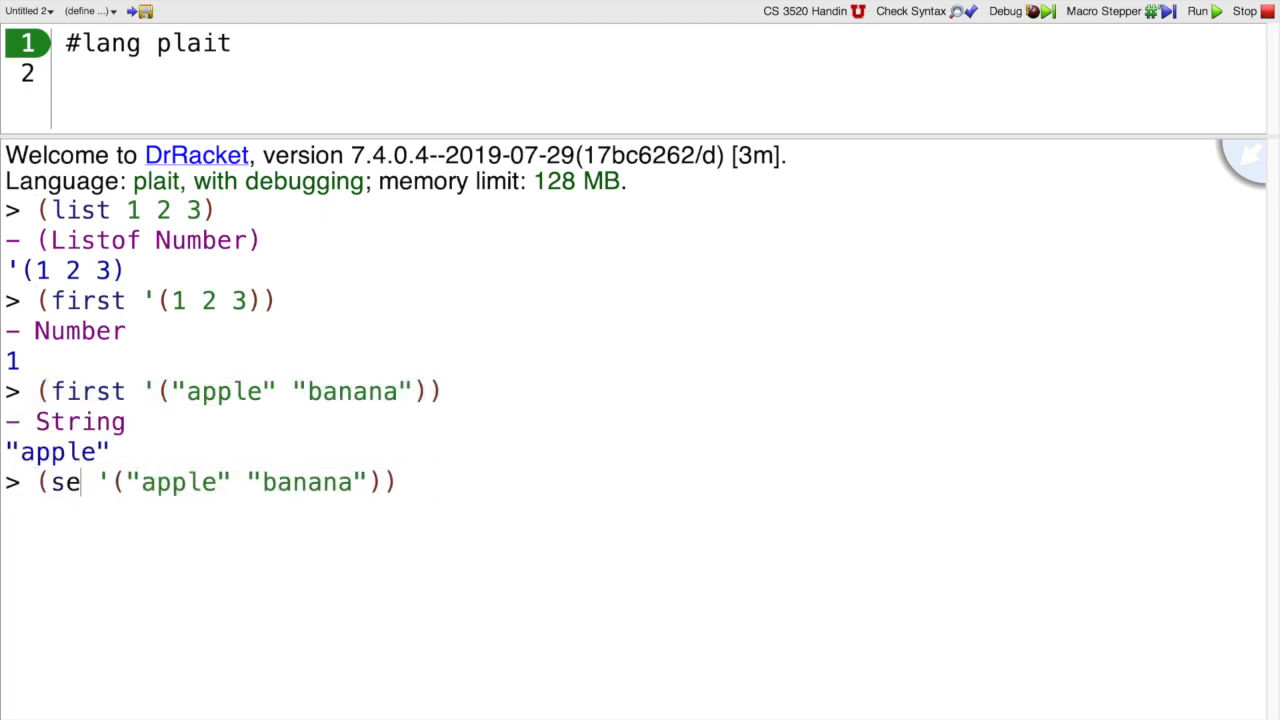
pyautogui.write('cond')
pyautogui.press('Return')
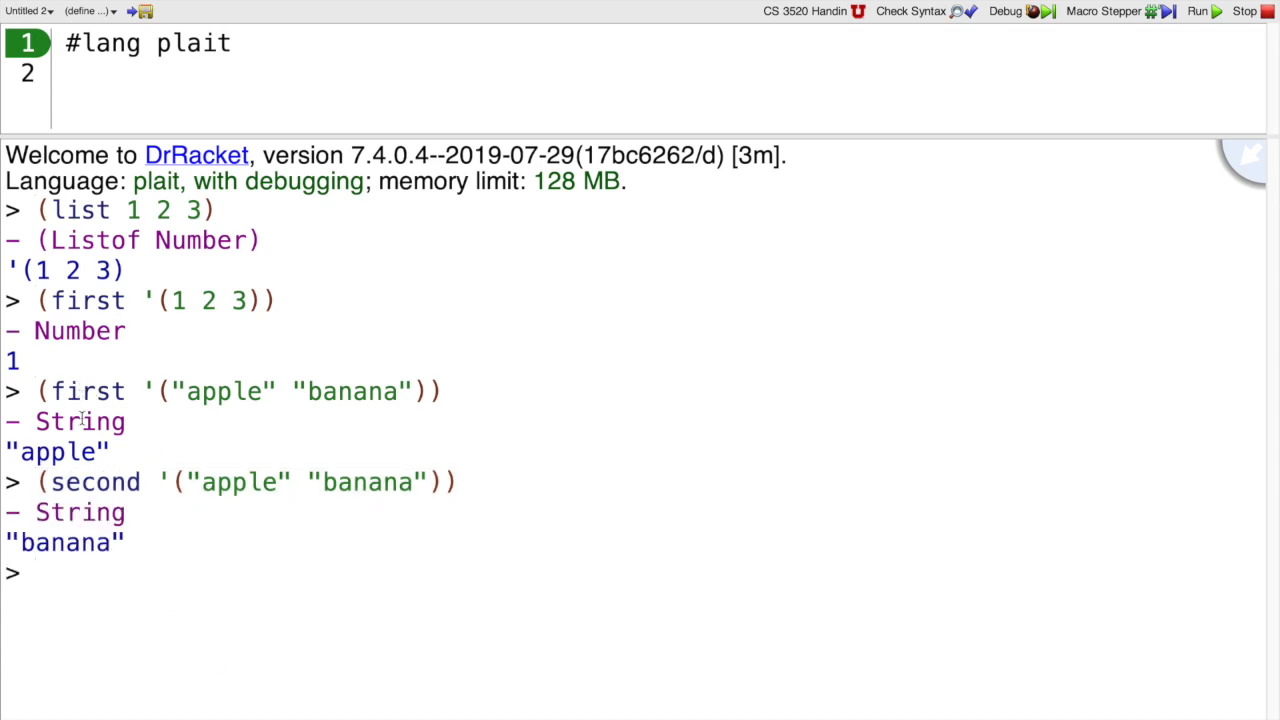
pyautogui.moveTo(96, 572)
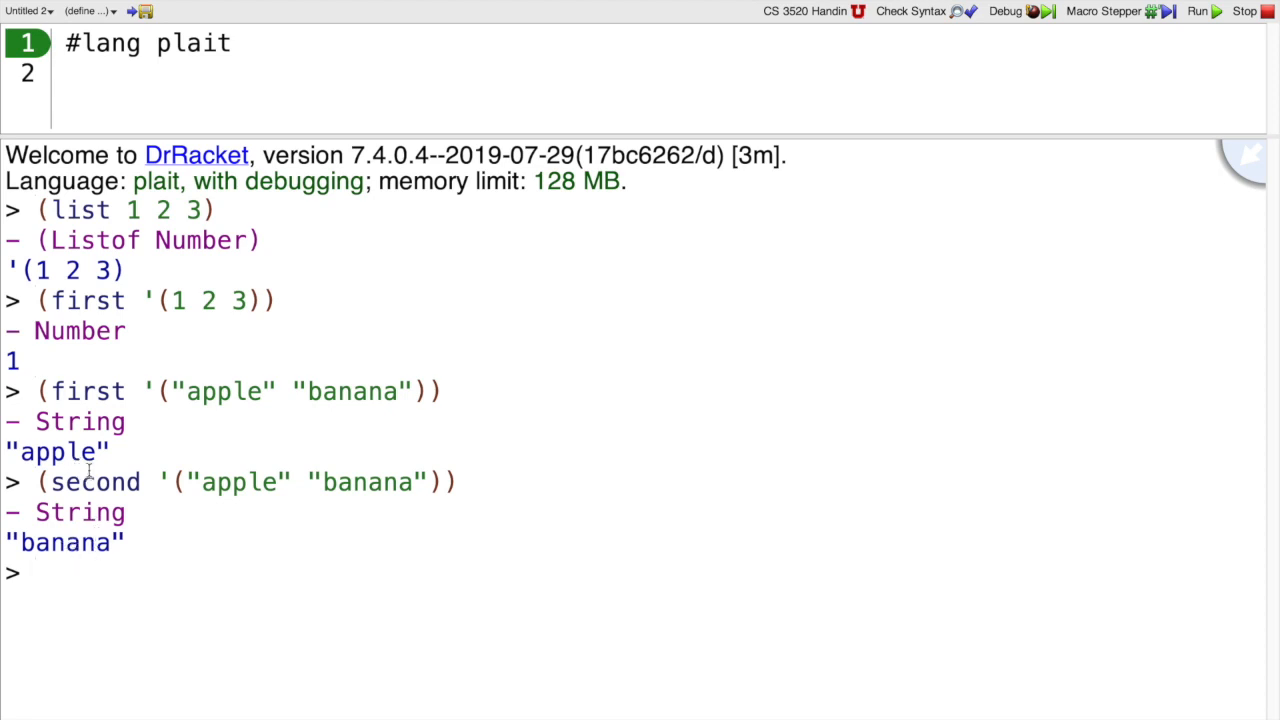
pyautogui.moveTo(156, 428)
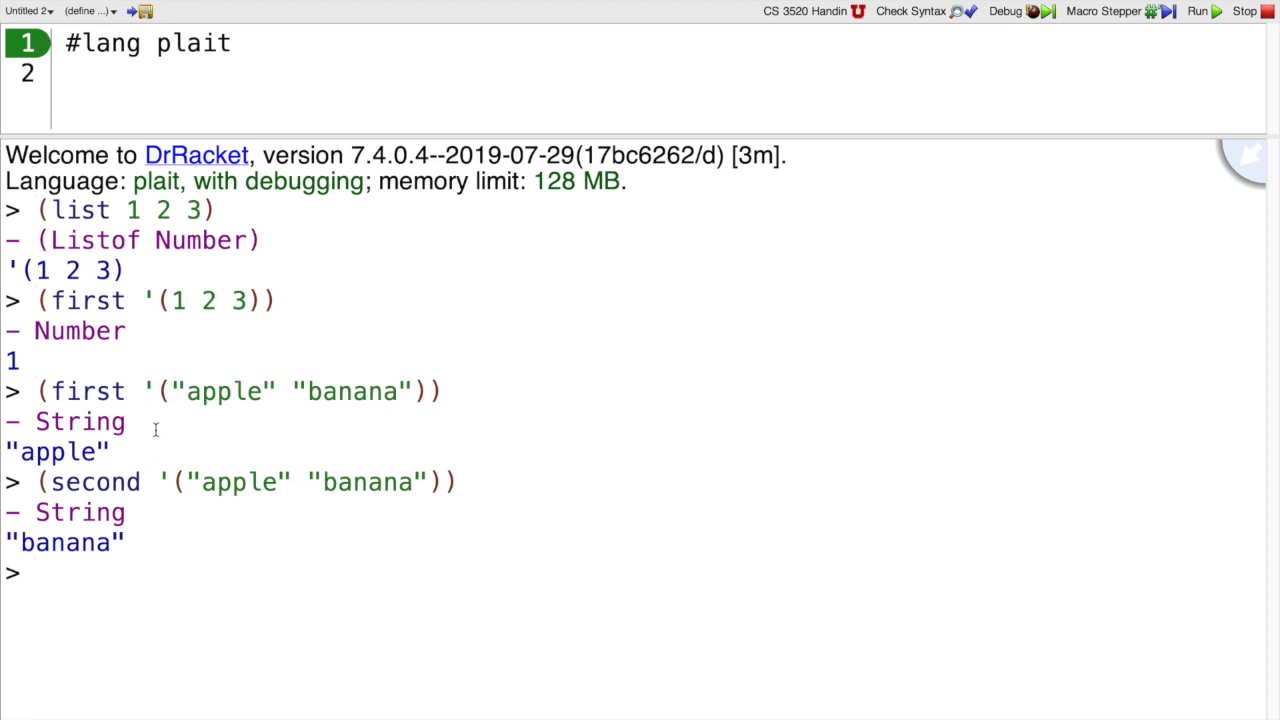
# Evaluate (rest '(1 2 3)) to get the list without its first element
pyautogui.write("(rest '(")
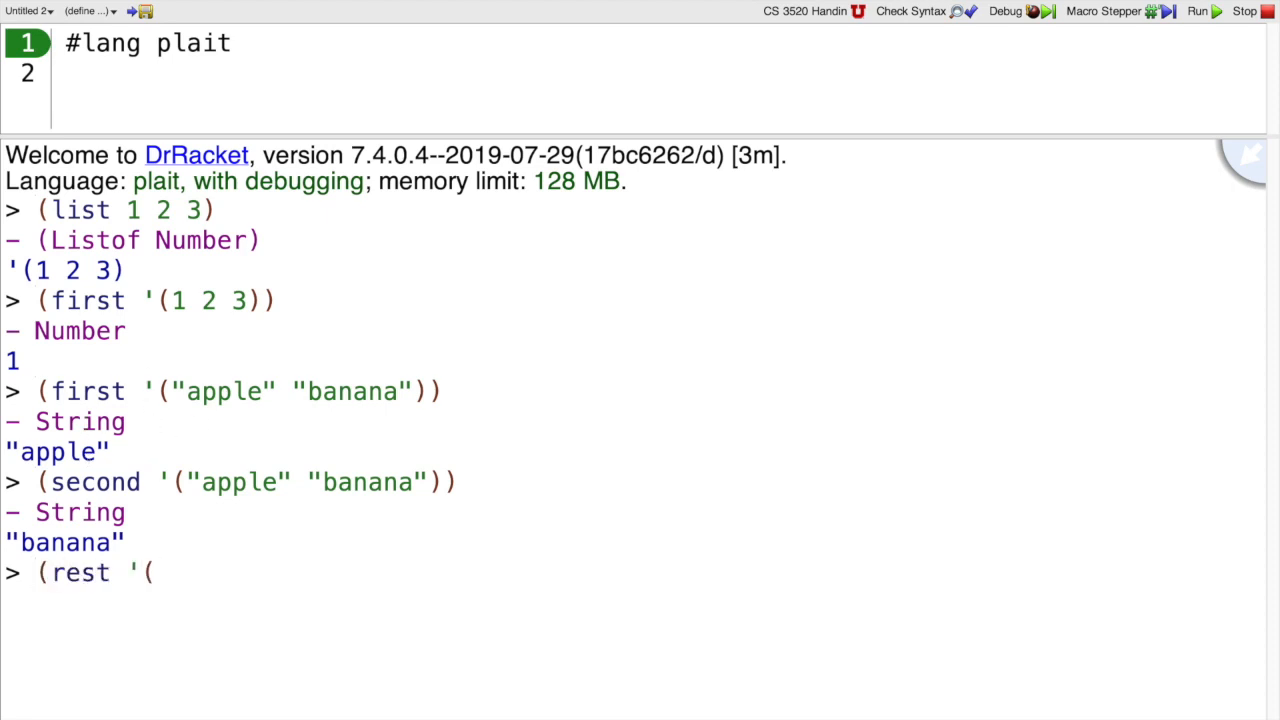
pyautogui.write('1 2 3))')
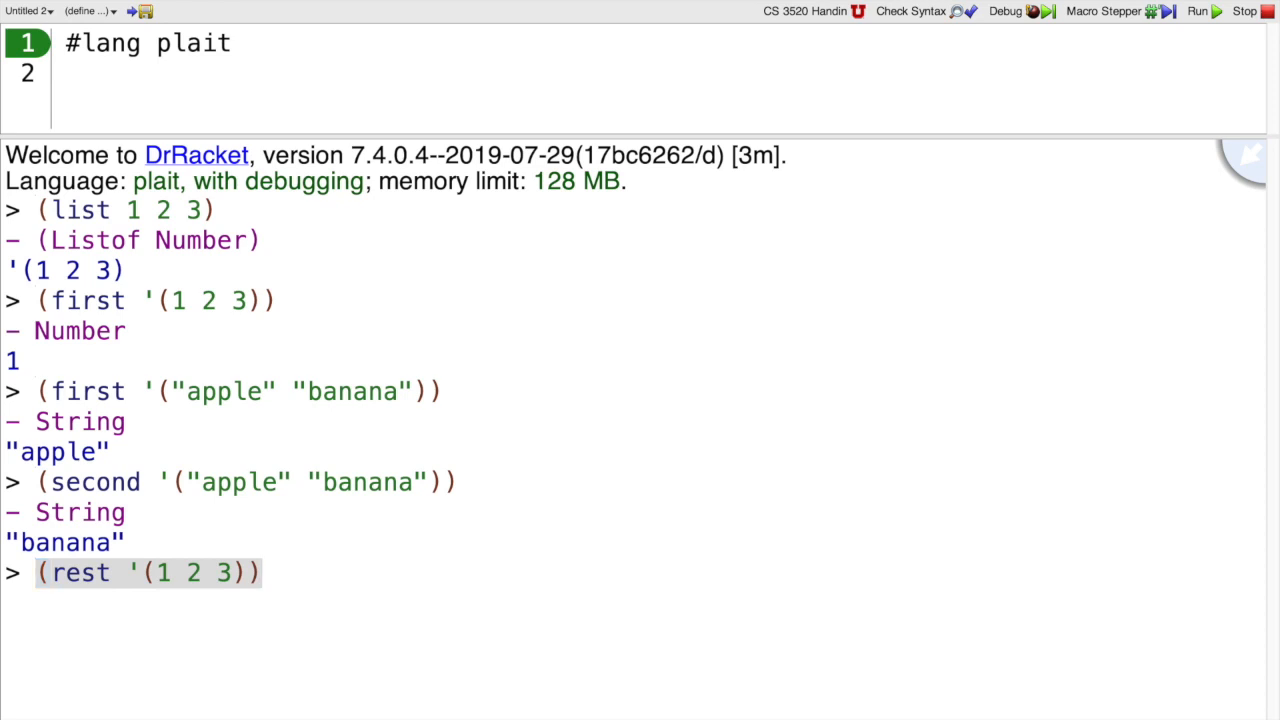
pyautogui.press('Return')
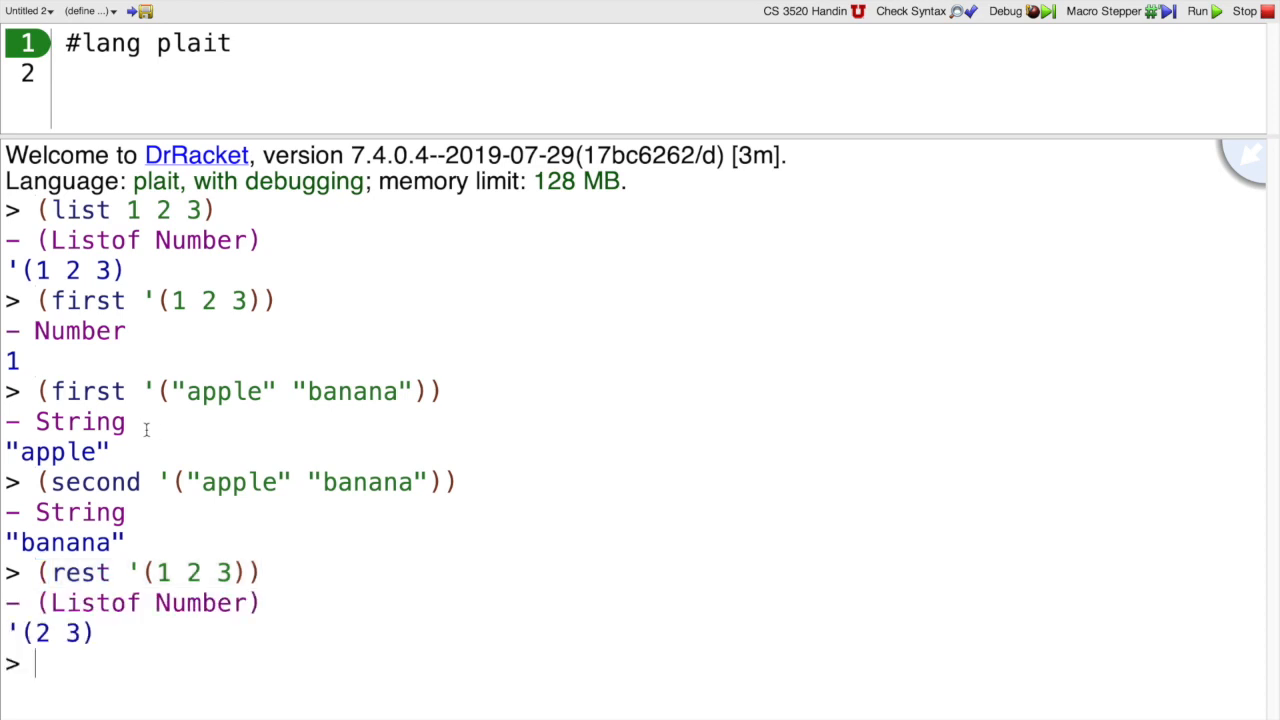
pyautogui.moveTo(160, 576)
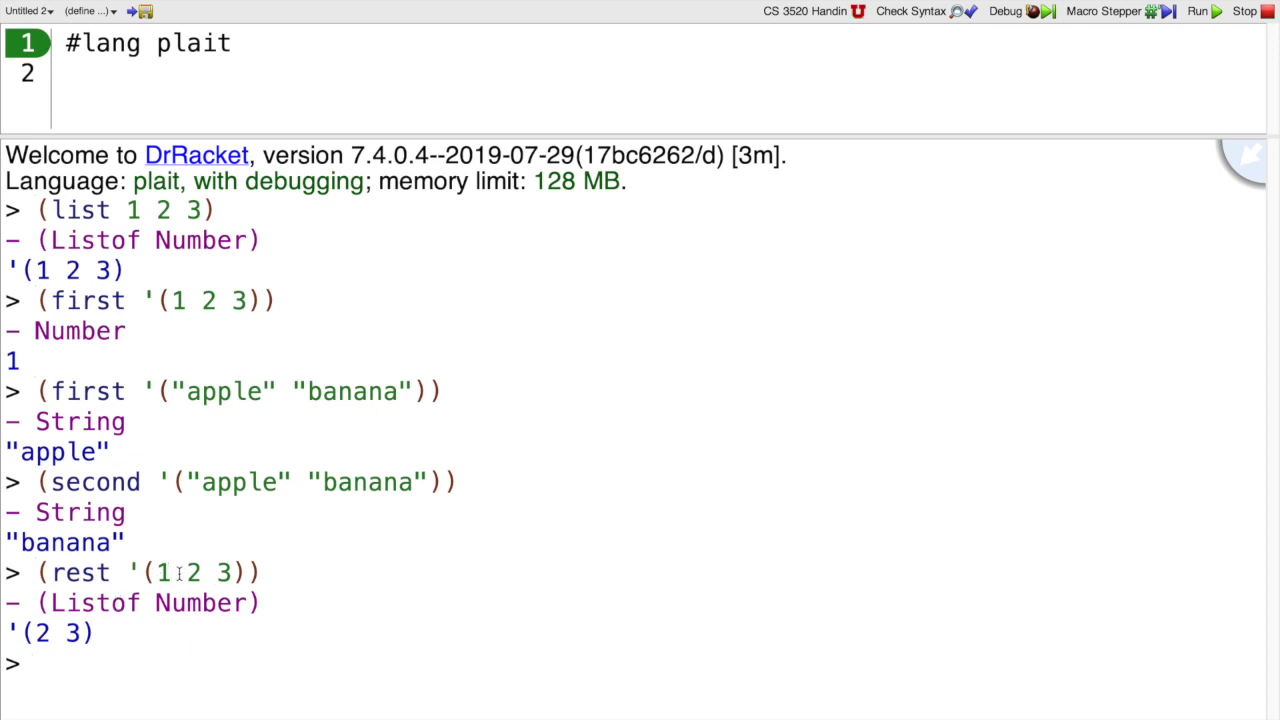
# Evaluate (cons 1 '(3 4)) and take first of that cons to get back 1
pyautogui.doubleClick(164, 572)
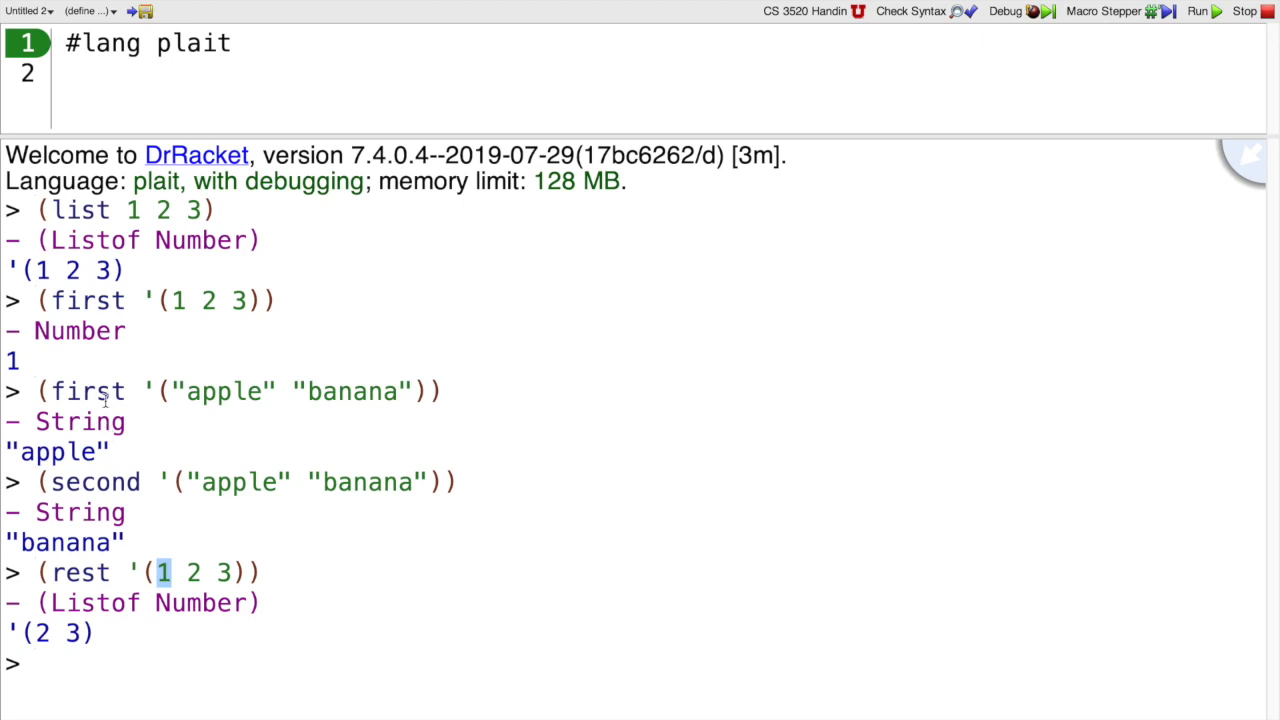
pyautogui.write('(cons 1')
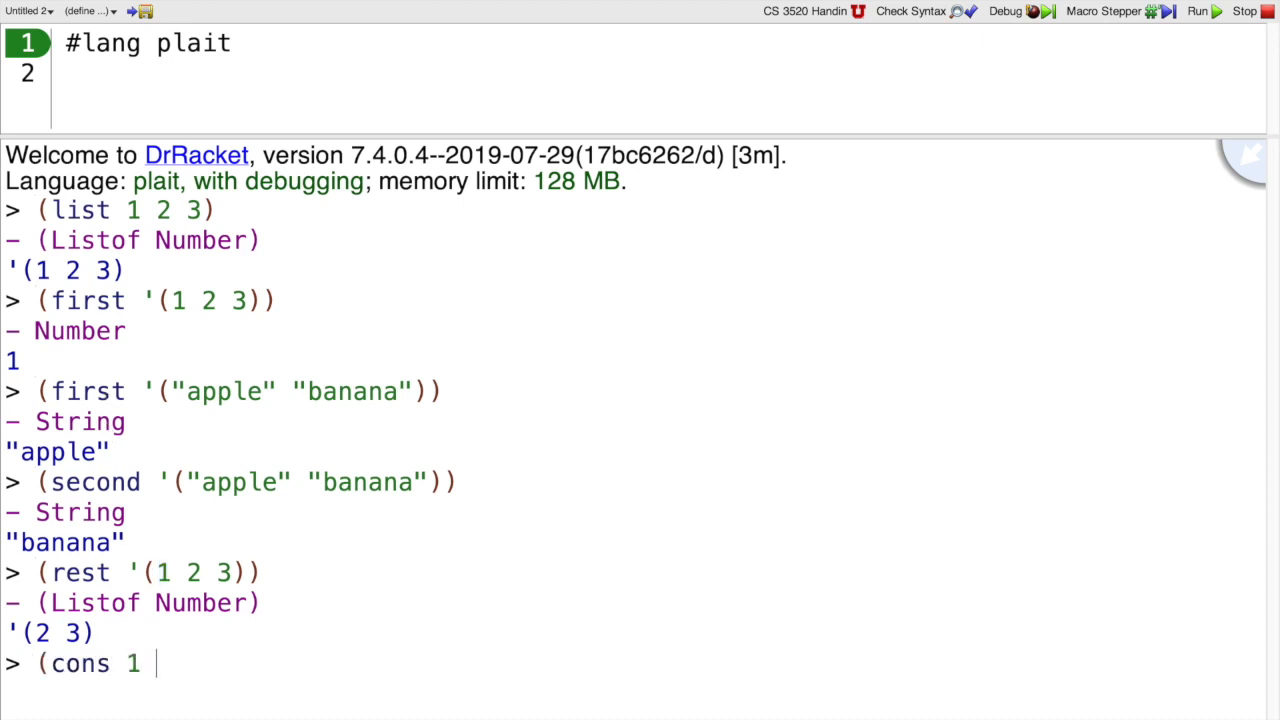
pyautogui.press('Return')
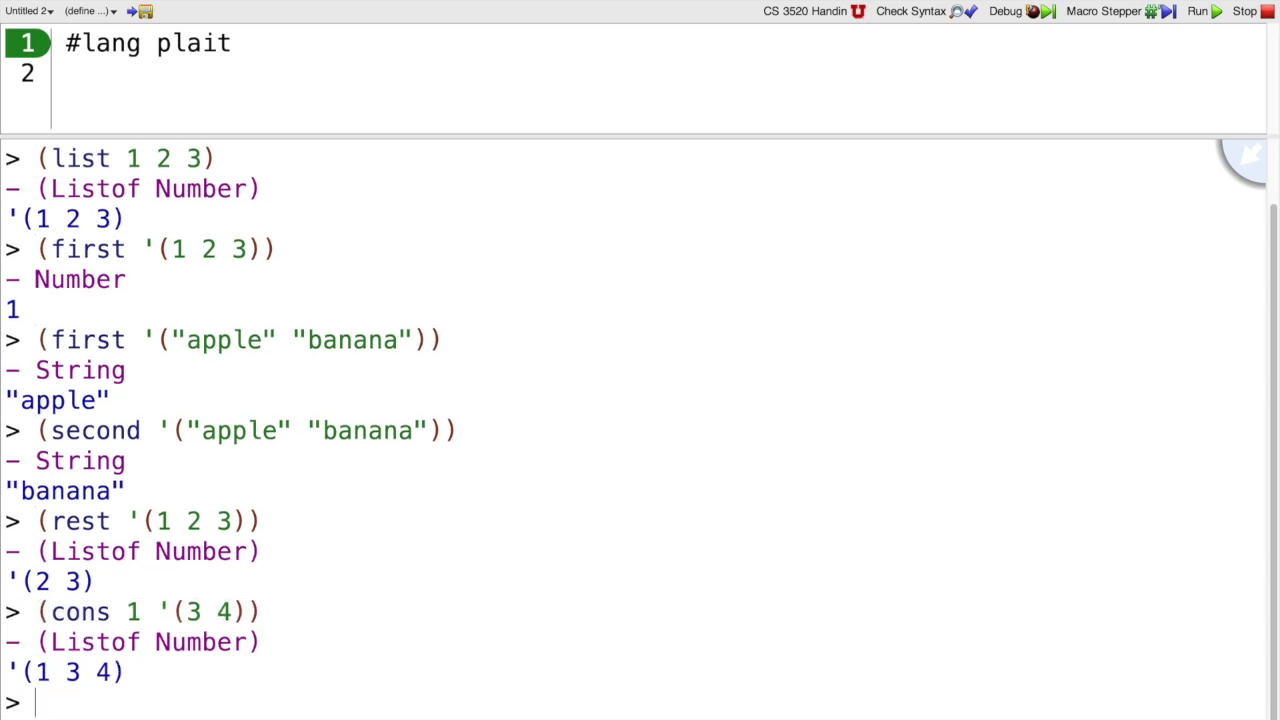
pyautogui.write("(cons 1 '(3 4)))")
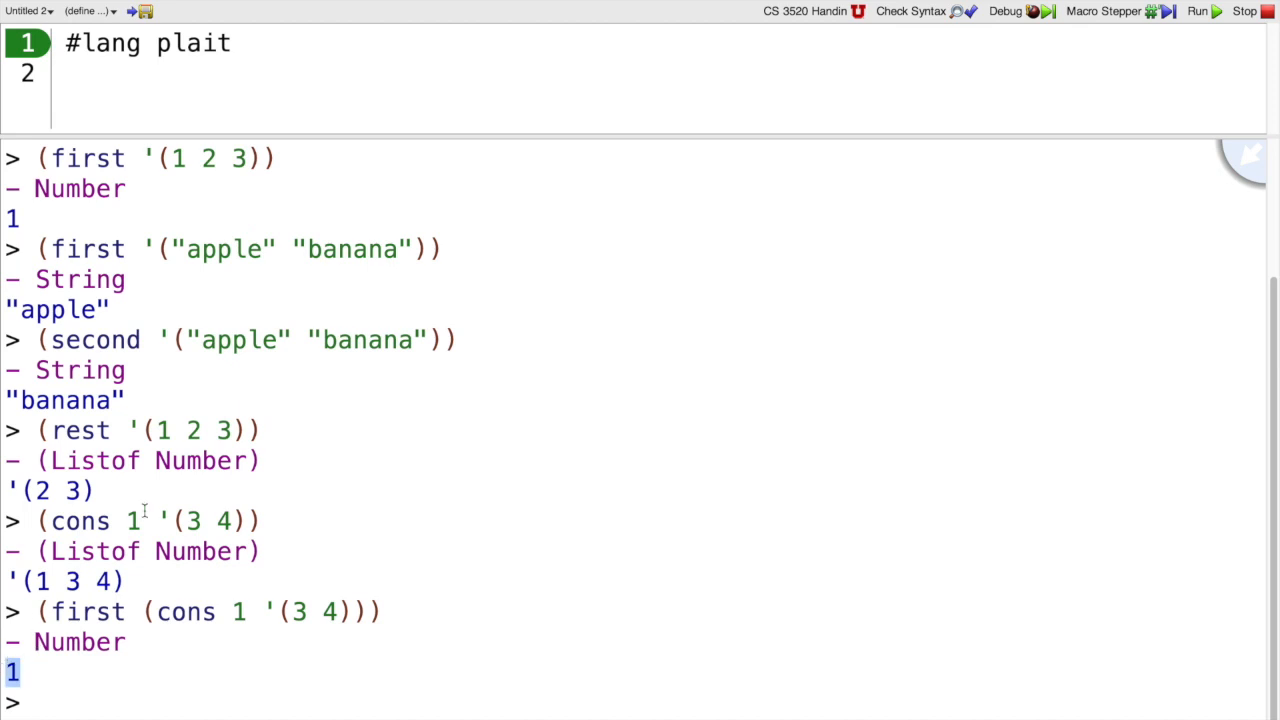
pyautogui.write("(first (cons 1 '(3 4)))")
pyautogui.write("(rest (cons 1 '(3 4)))")
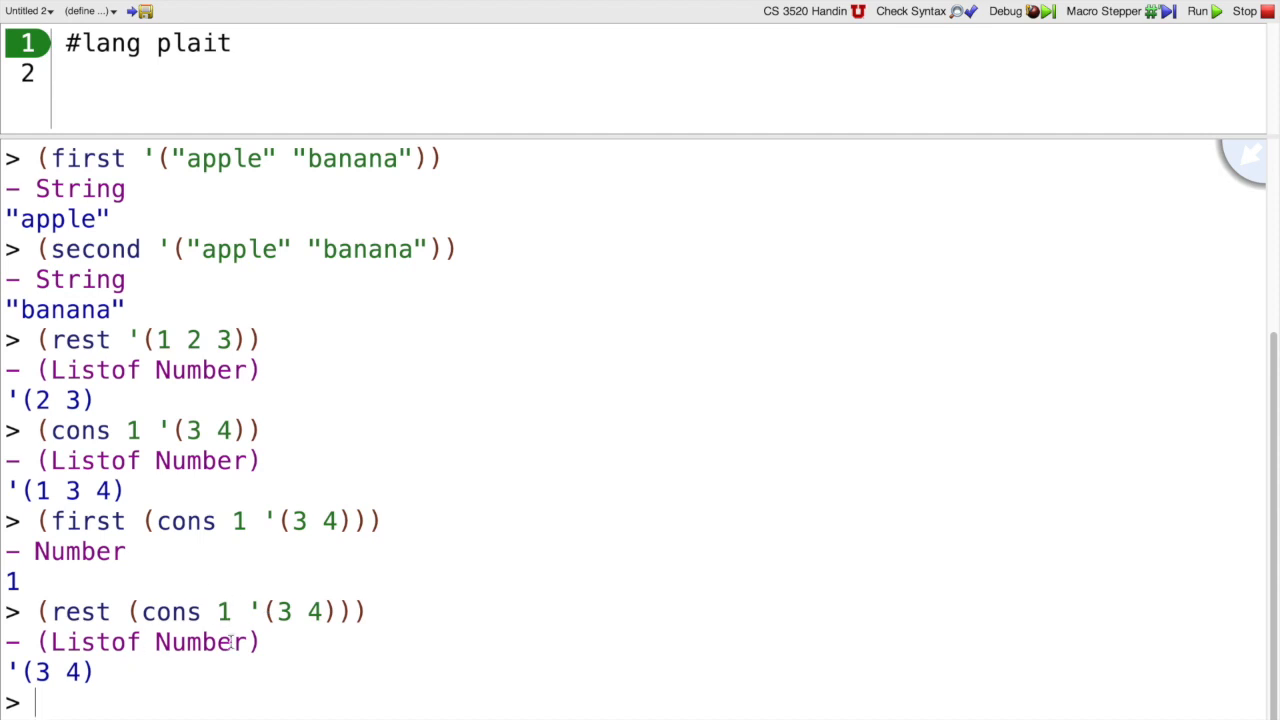
pyautogui.moveTo(230, 704)
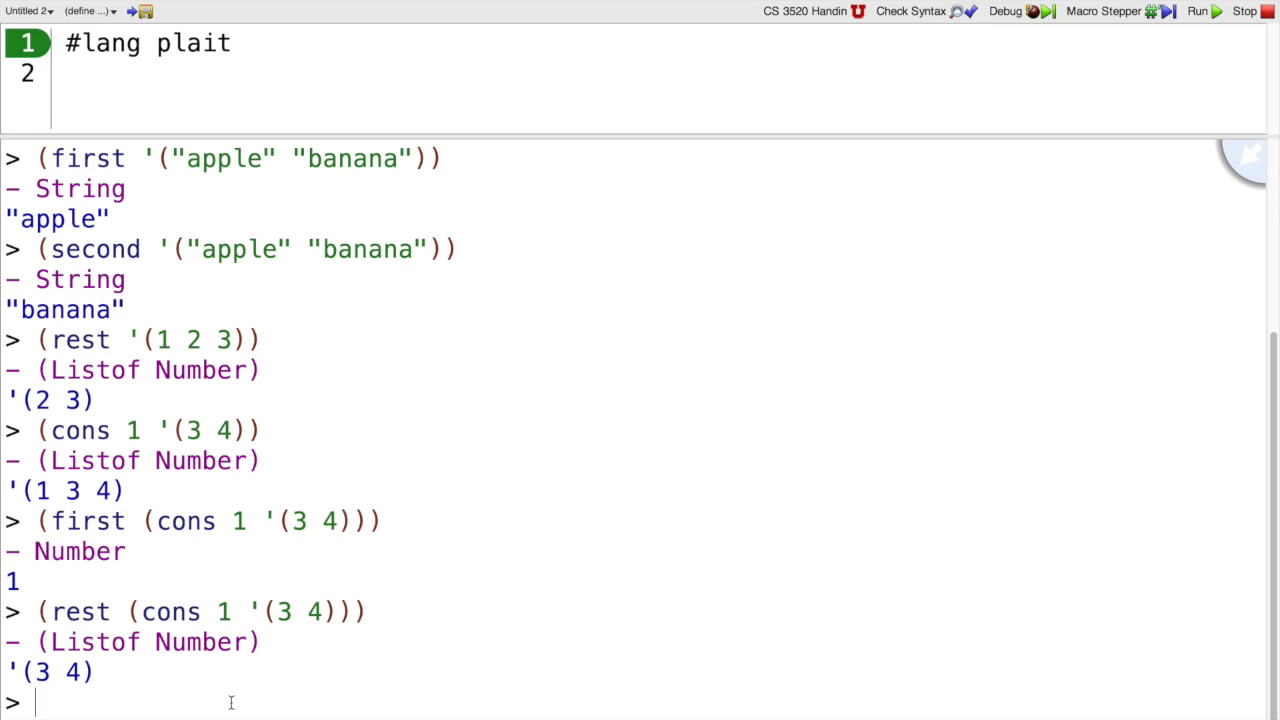
# Rerun for a fresh prompt, then evaluate first on '() and the empty constant
pyautogui.click(1196, 12)
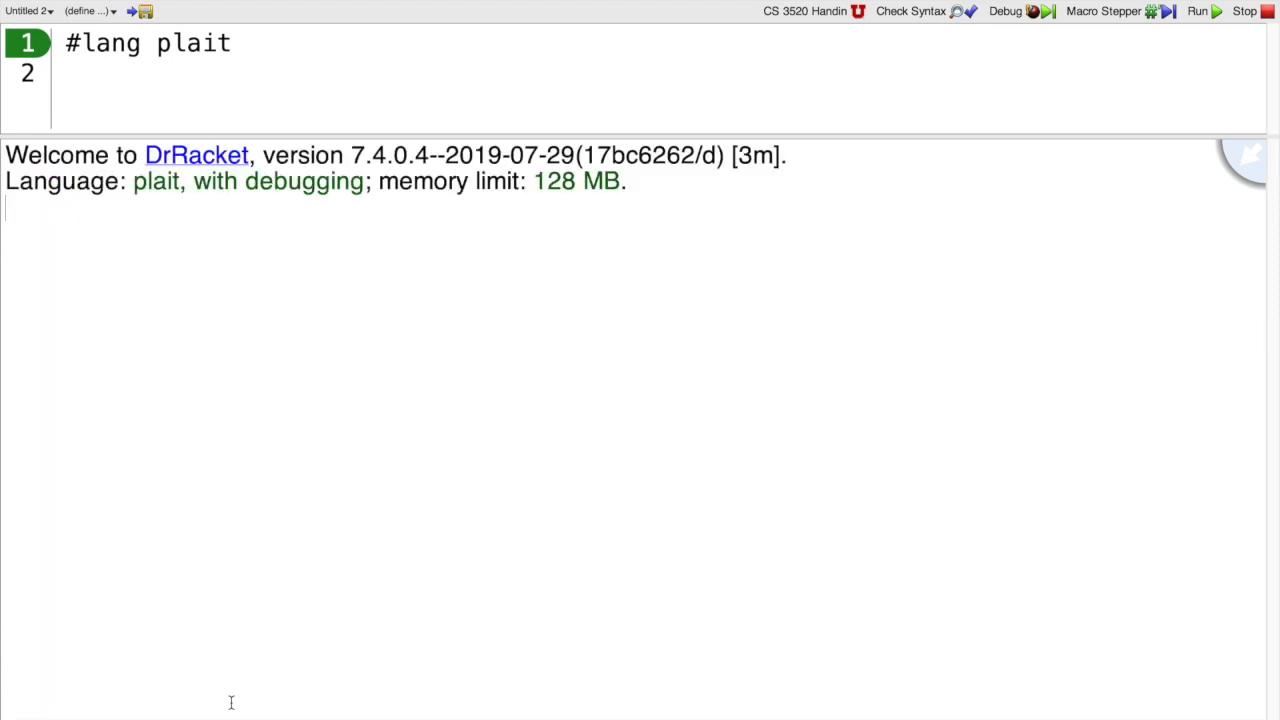
pyautogui.write("(first '(")
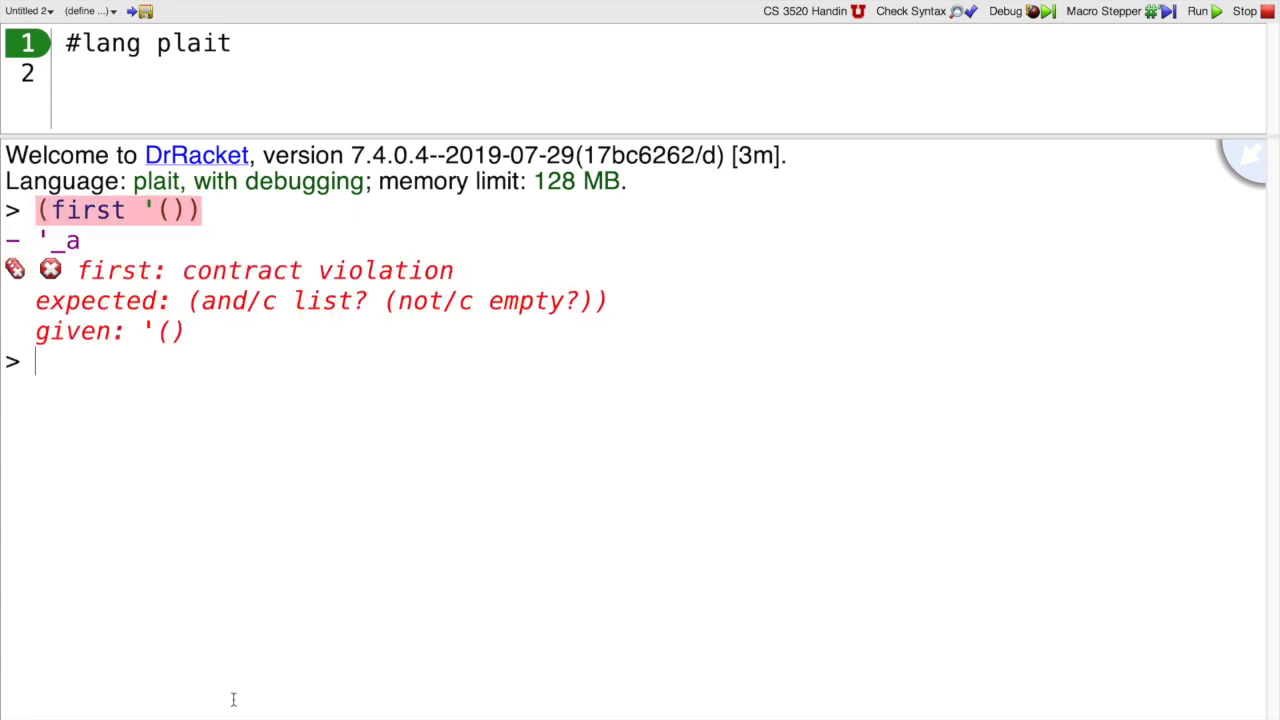
pyautogui.moveTo(226, 504)
pyautogui.write("(rest '(")
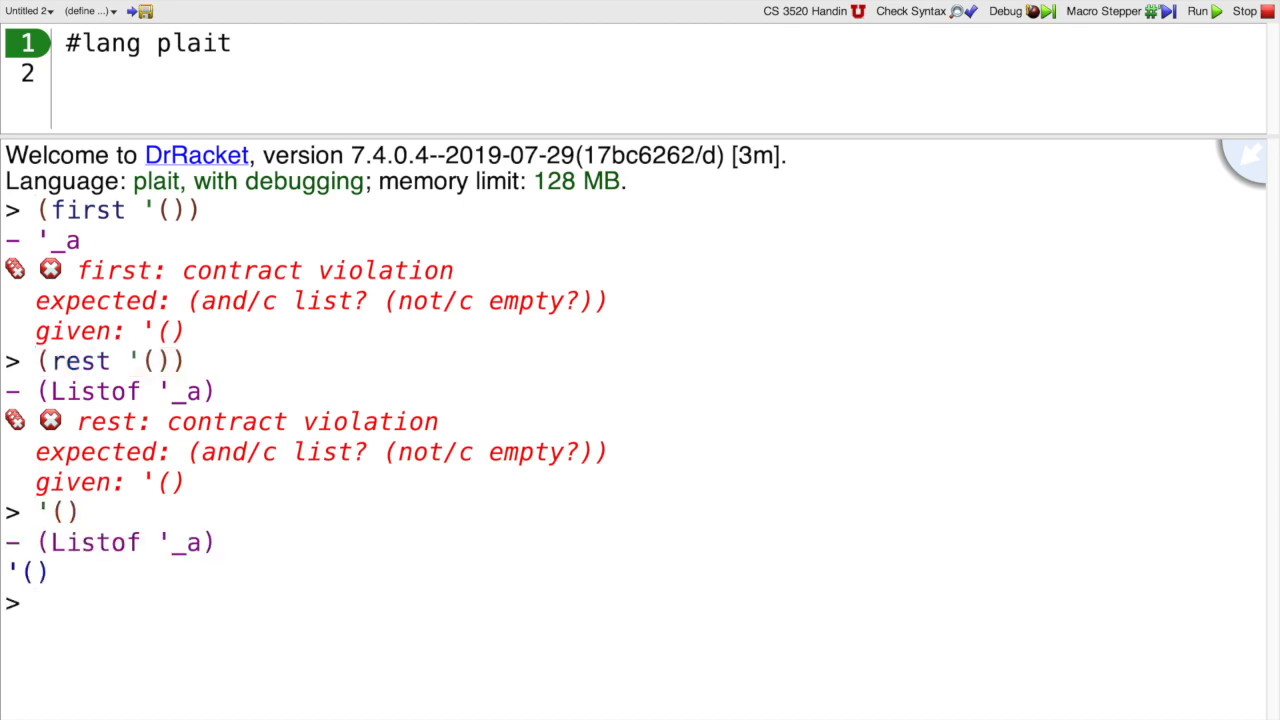
pyautogui.write('empty')
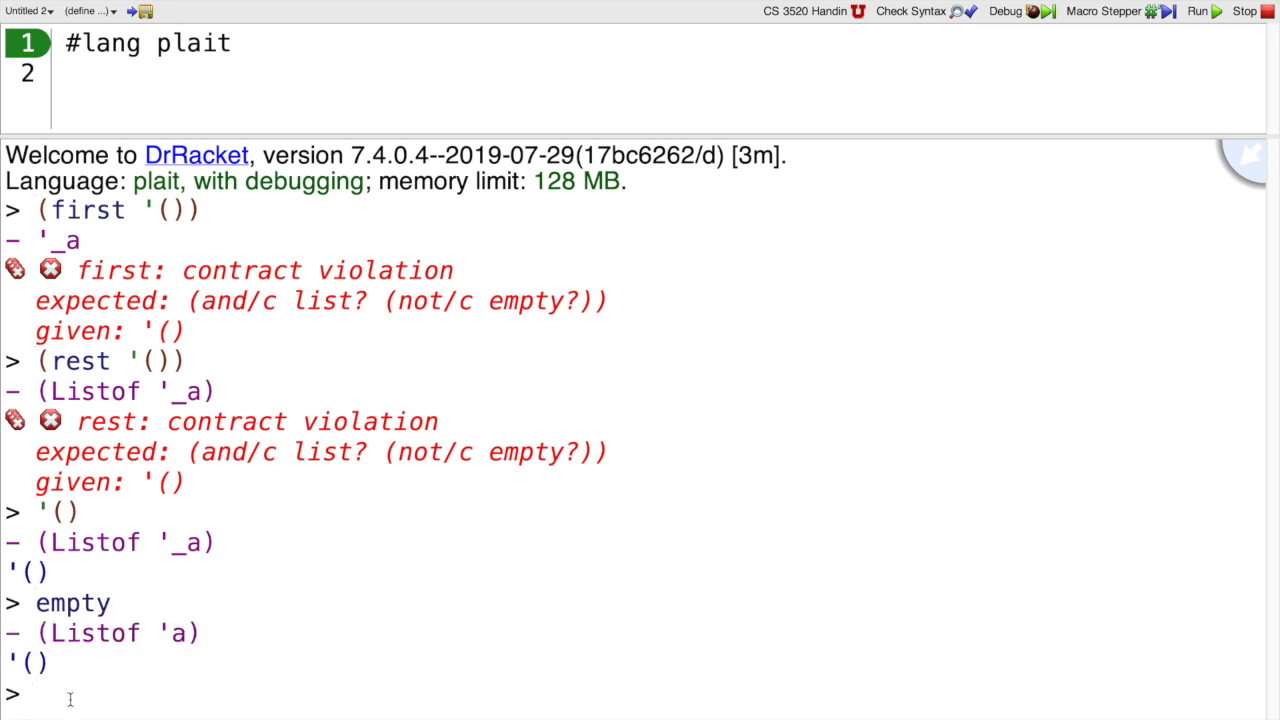
# Evaluate (empty? empty) giving #t and (empty? '(1 2 3)) giving #f
pyautogui.write('(')
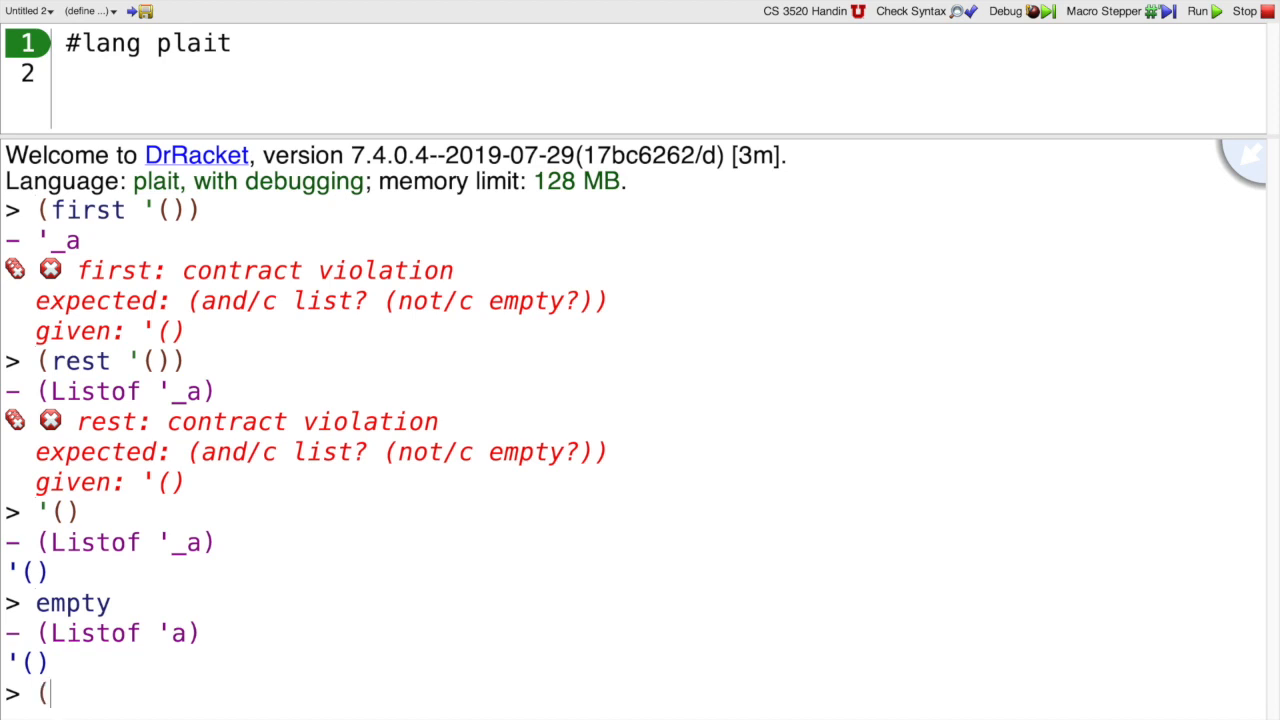
pyautogui.write('empty?')
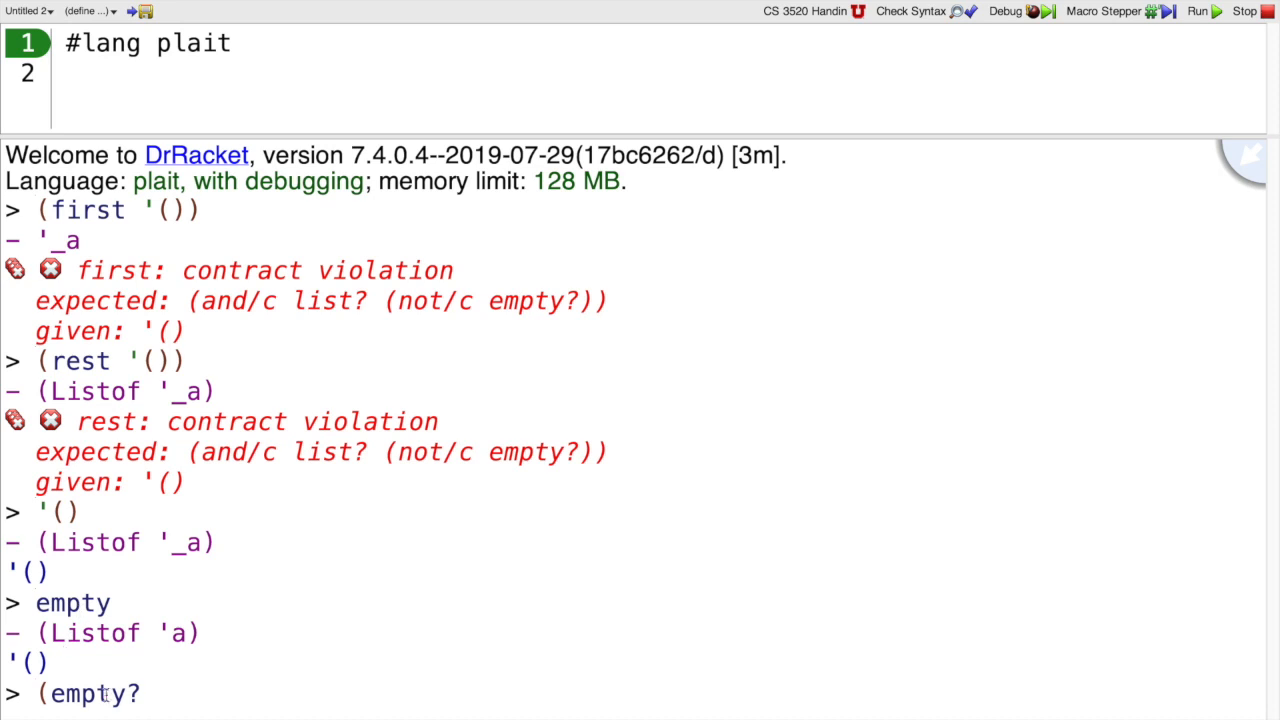
pyautogui.write('em')
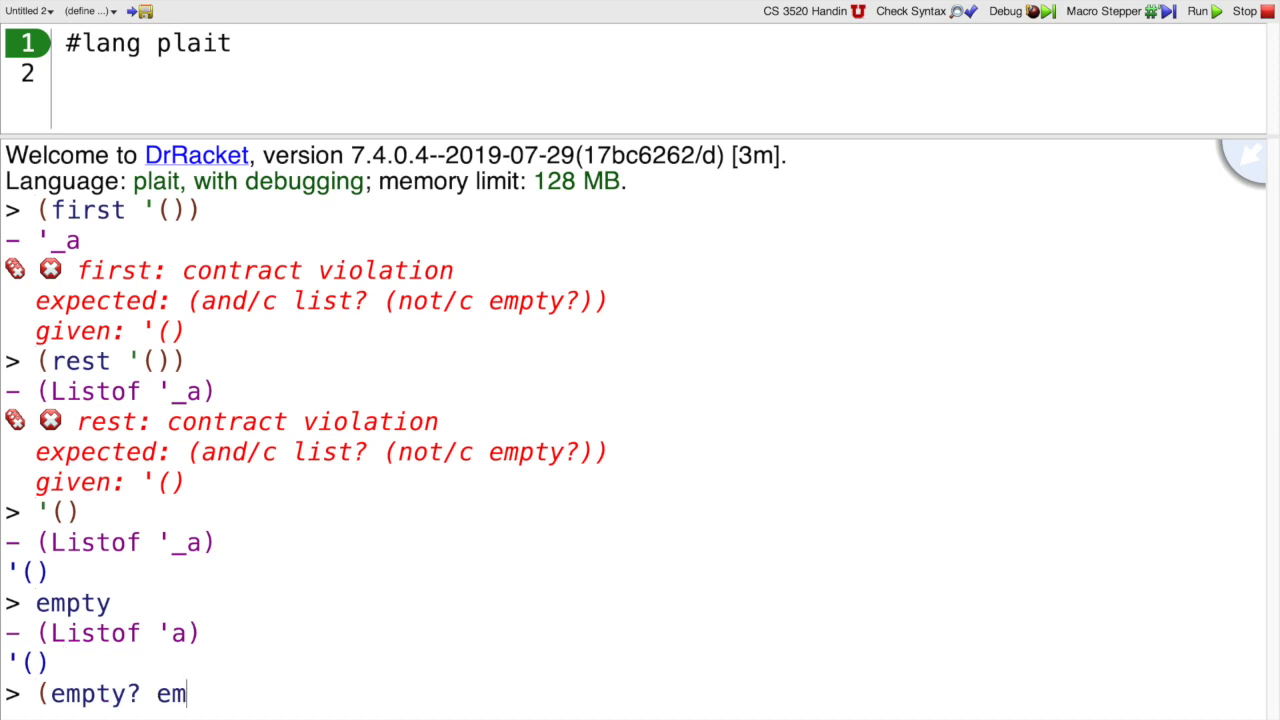
pyautogui.press('Return')
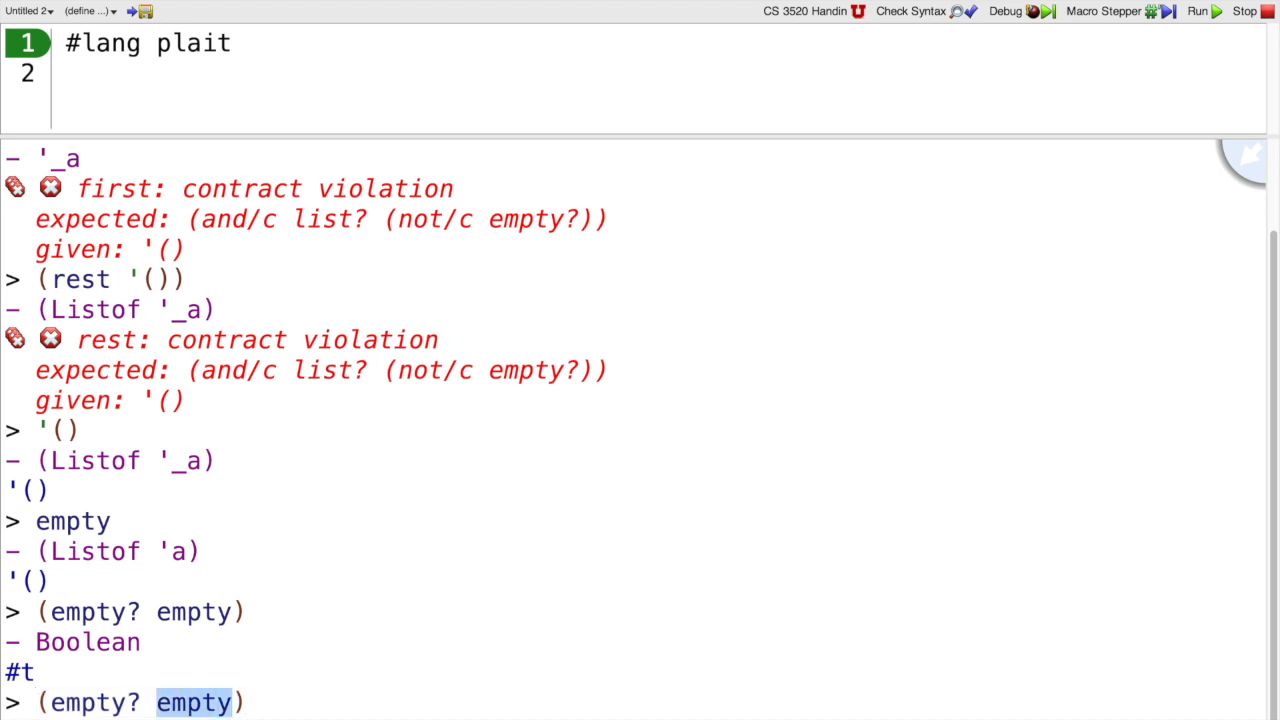
pyautogui.write("'(1 2 3")
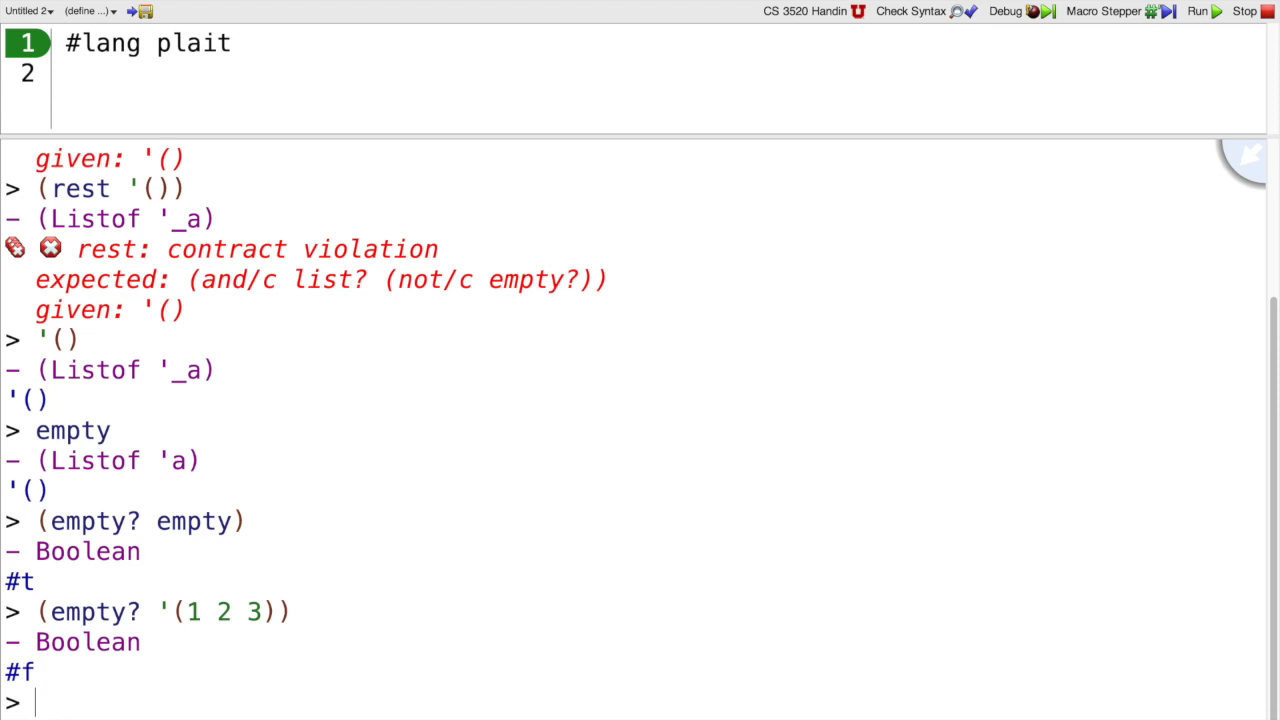
# Evaluate (cons? '(1 2 3)) and (cons? (cons 1 '(2 3))), both giving #t
pyautogui.write('(')
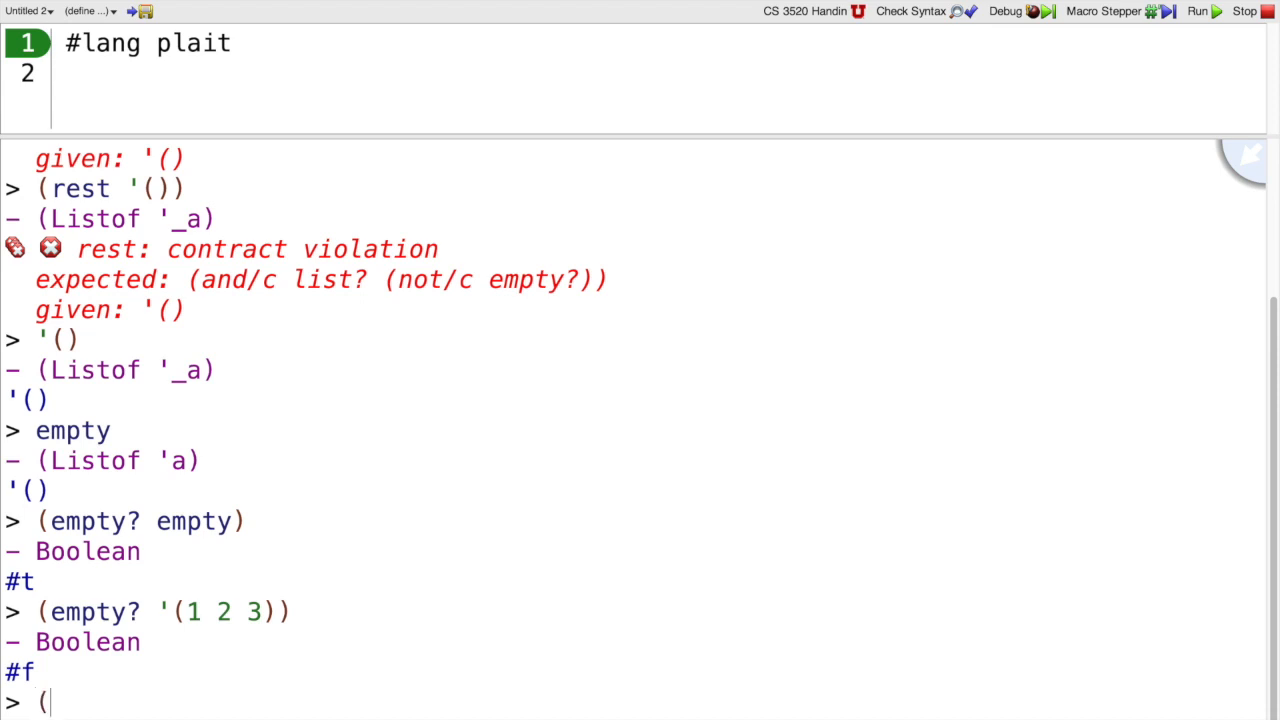
pyautogui.write('cons?')
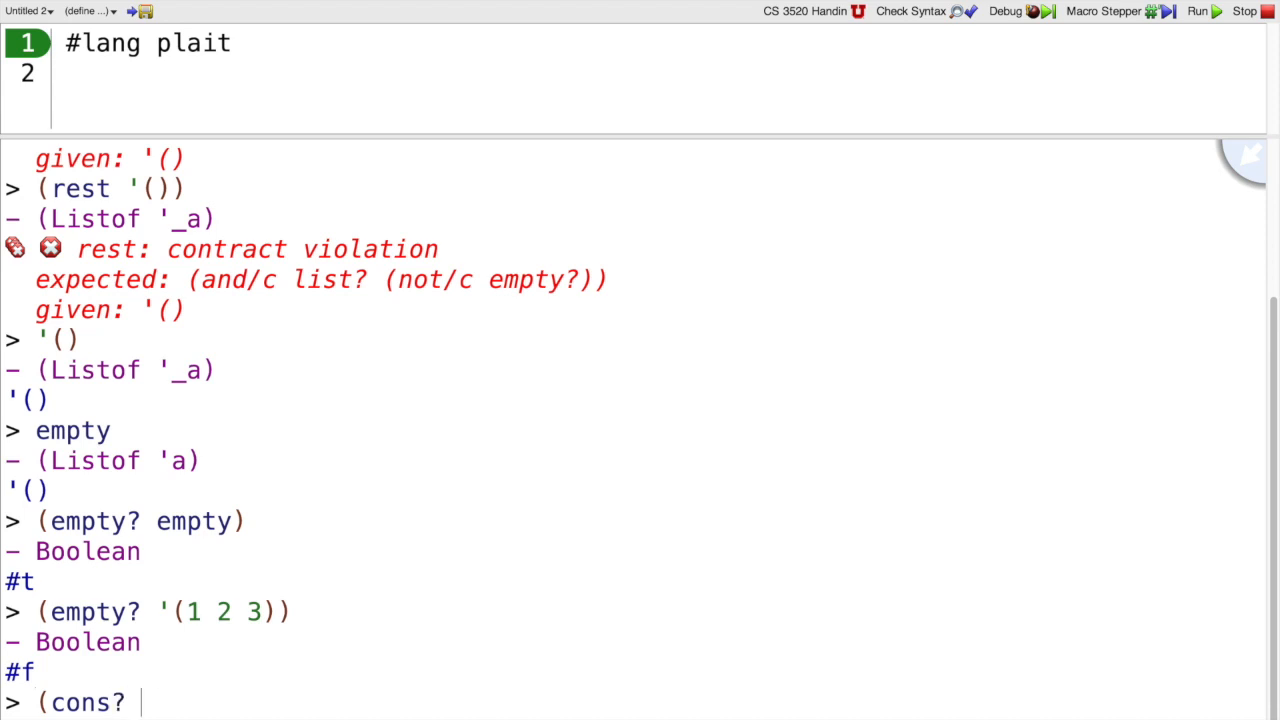
pyautogui.press('Return')
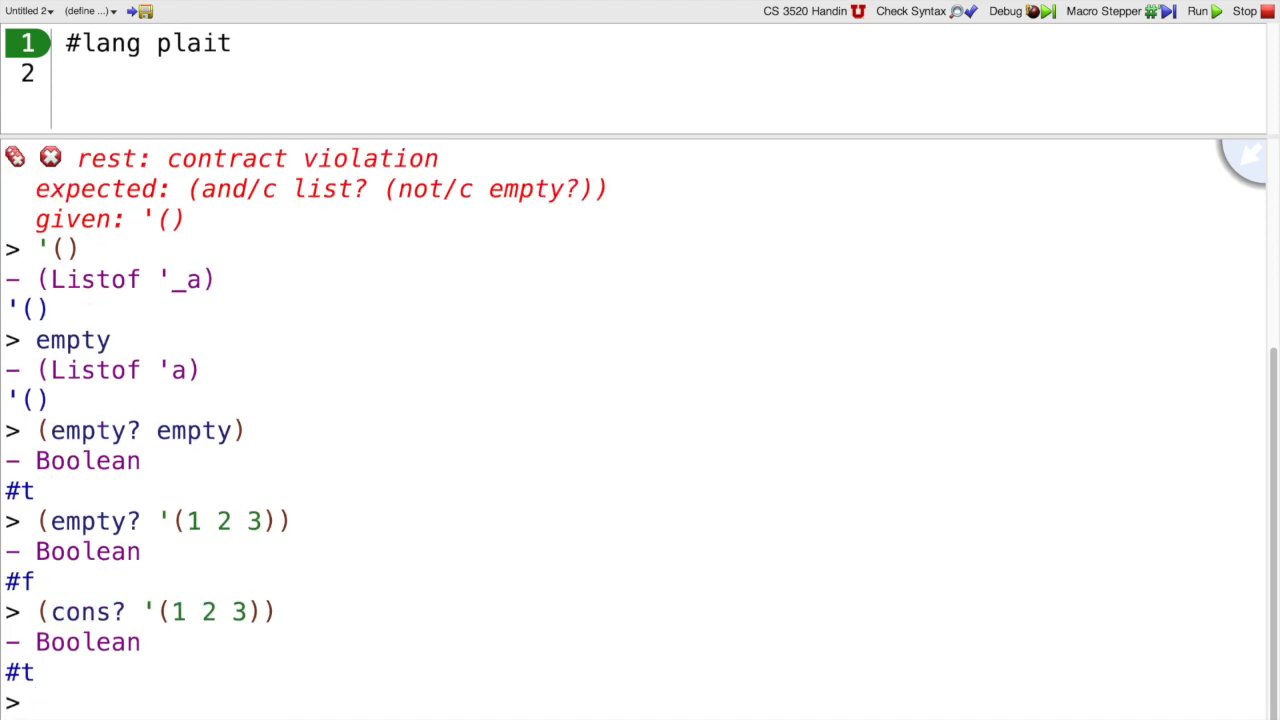
pyautogui.write('(cons?')
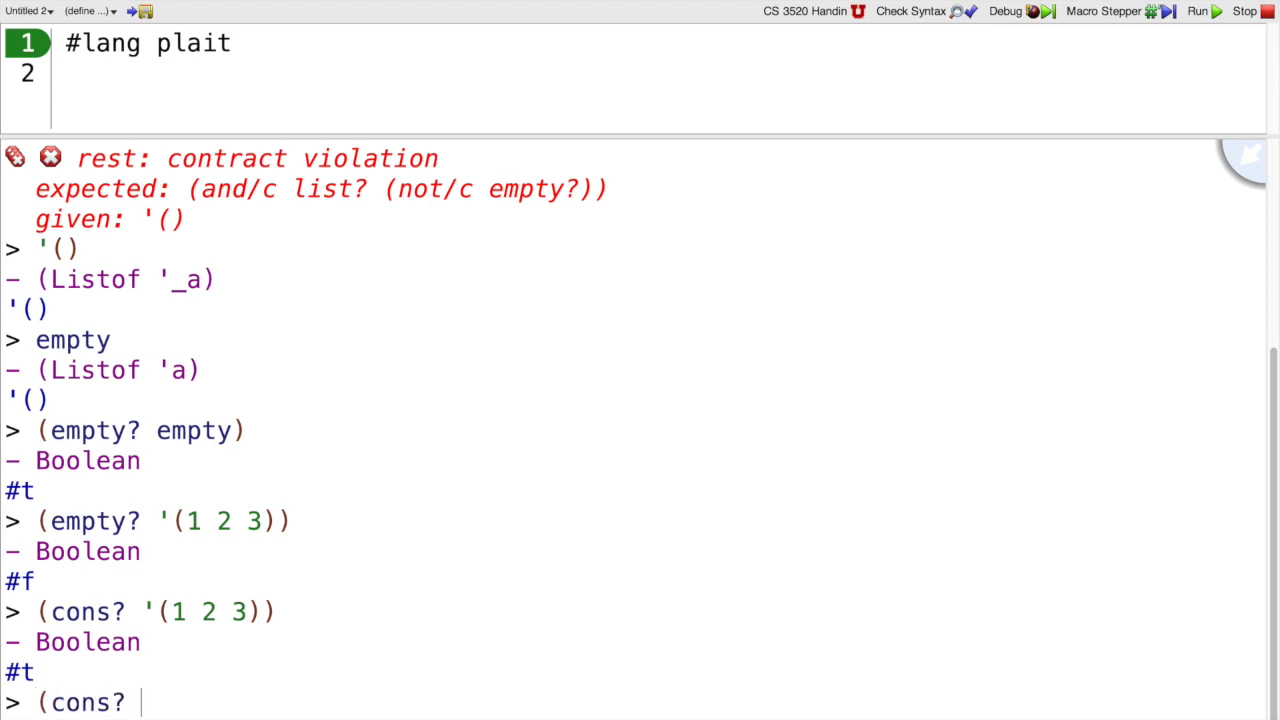
pyautogui.write("(cons 1 '(")
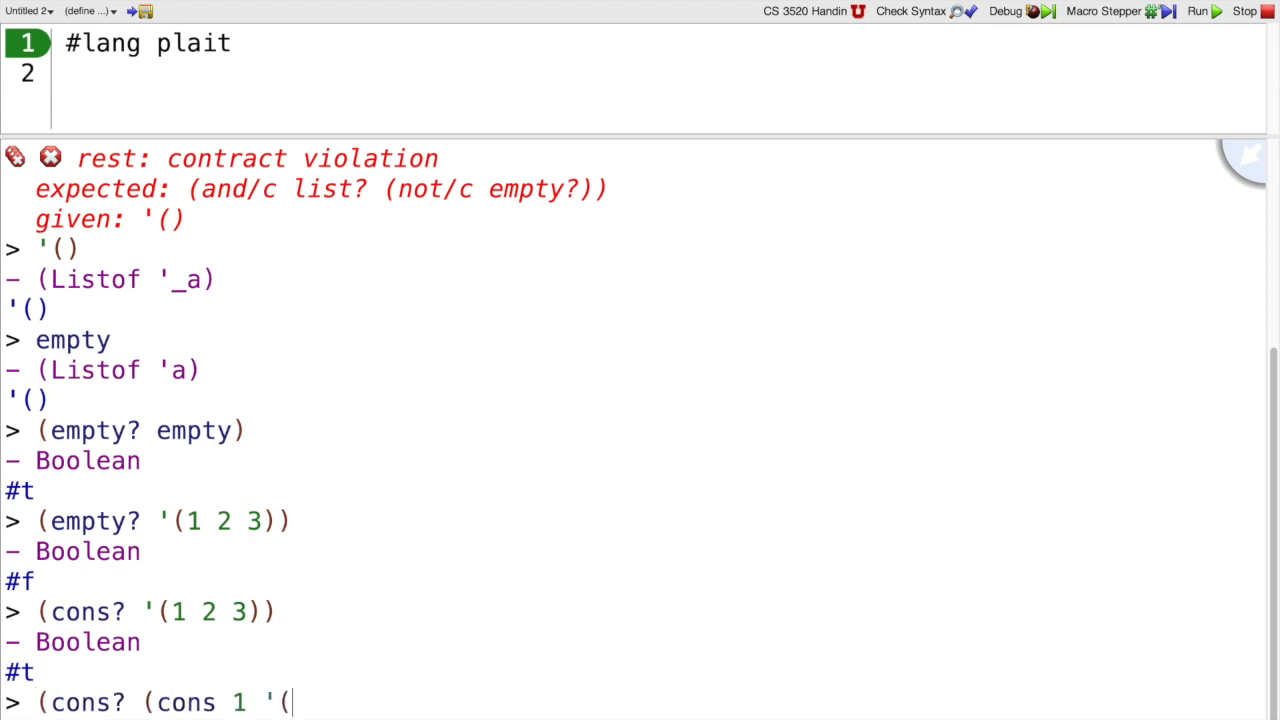
pyautogui.write('2 3)))')
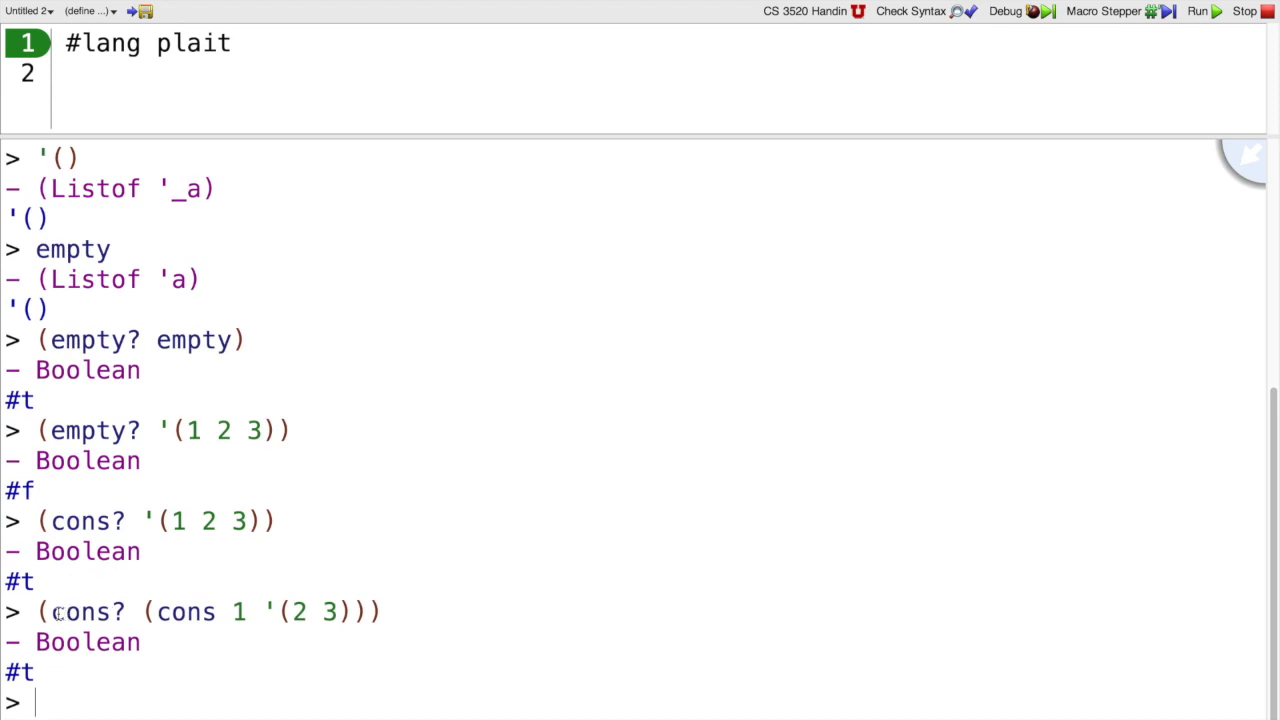
# Inspect cons? in the last expression and begin another (cons? ' test at the prompt
pyautogui.doubleClick(84, 612)
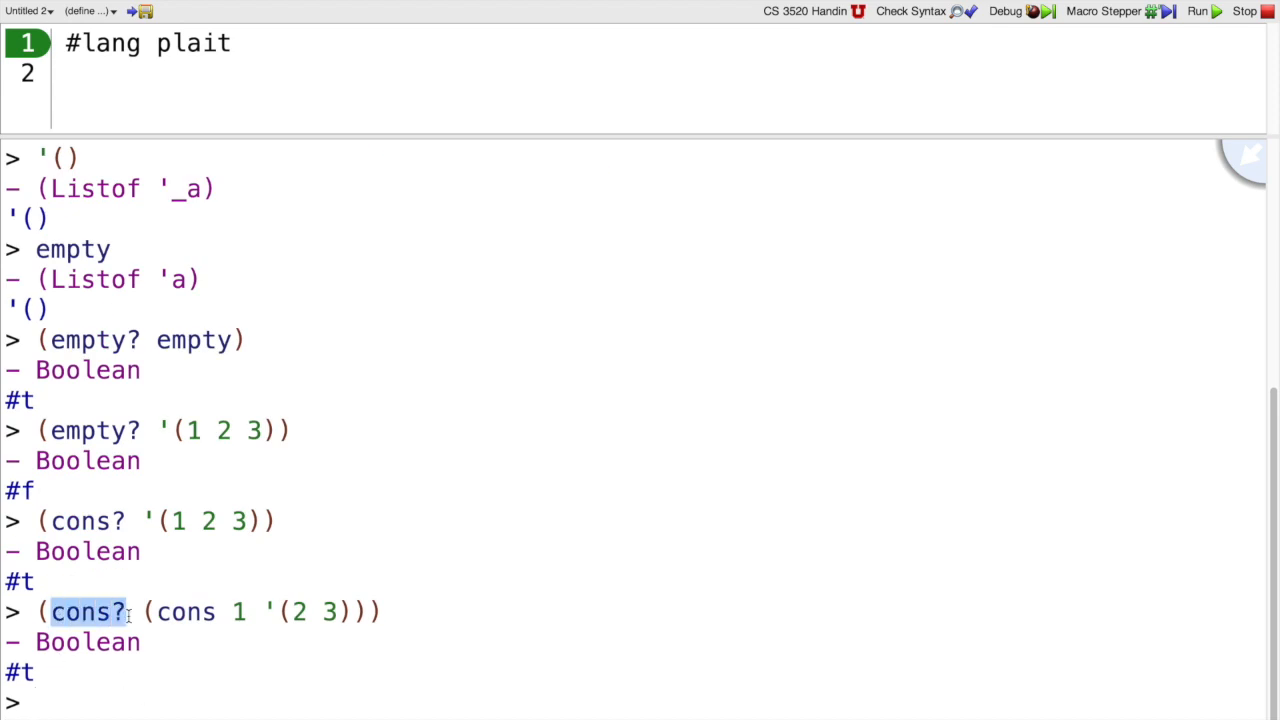
pyautogui.click(104, 702)
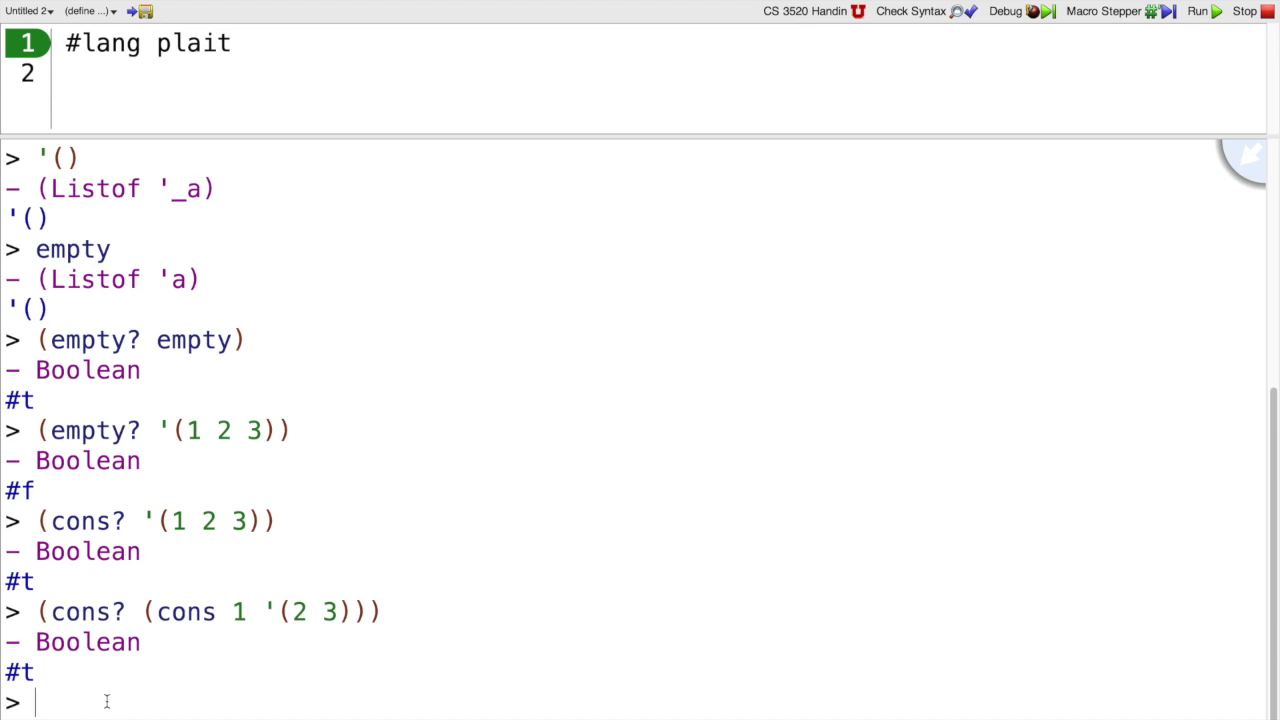
pyautogui.write("(cons? '")
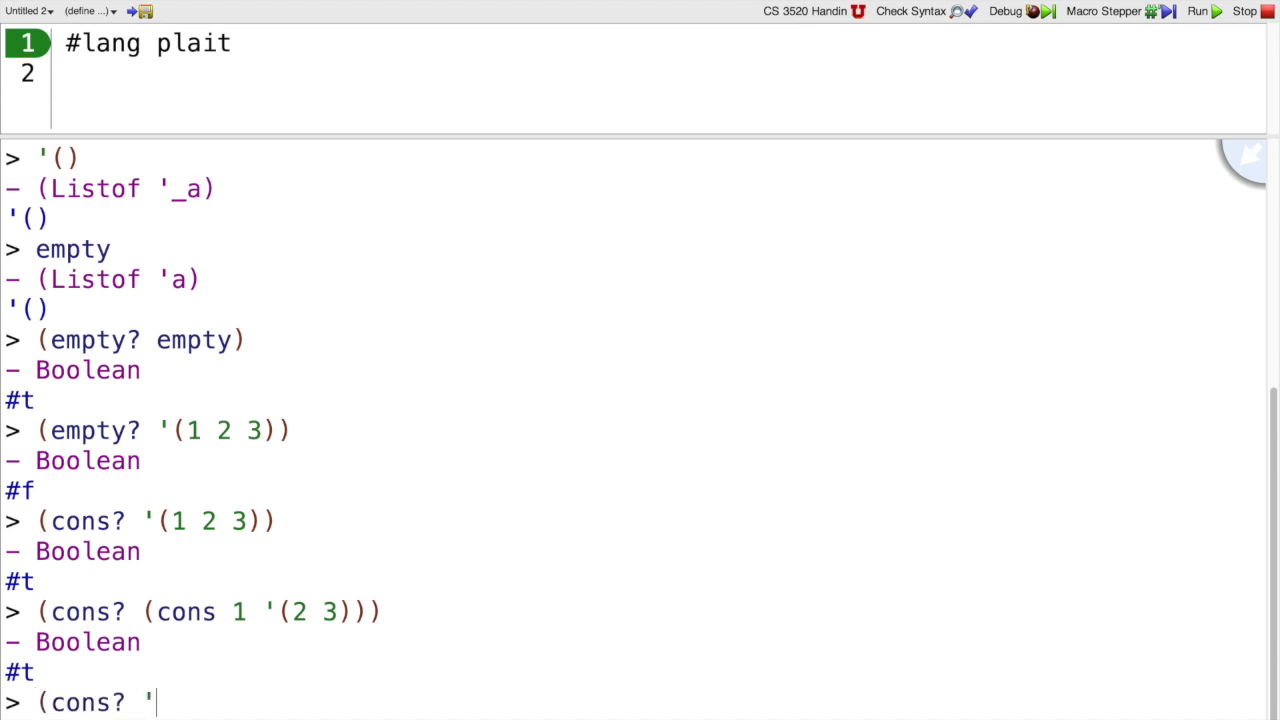